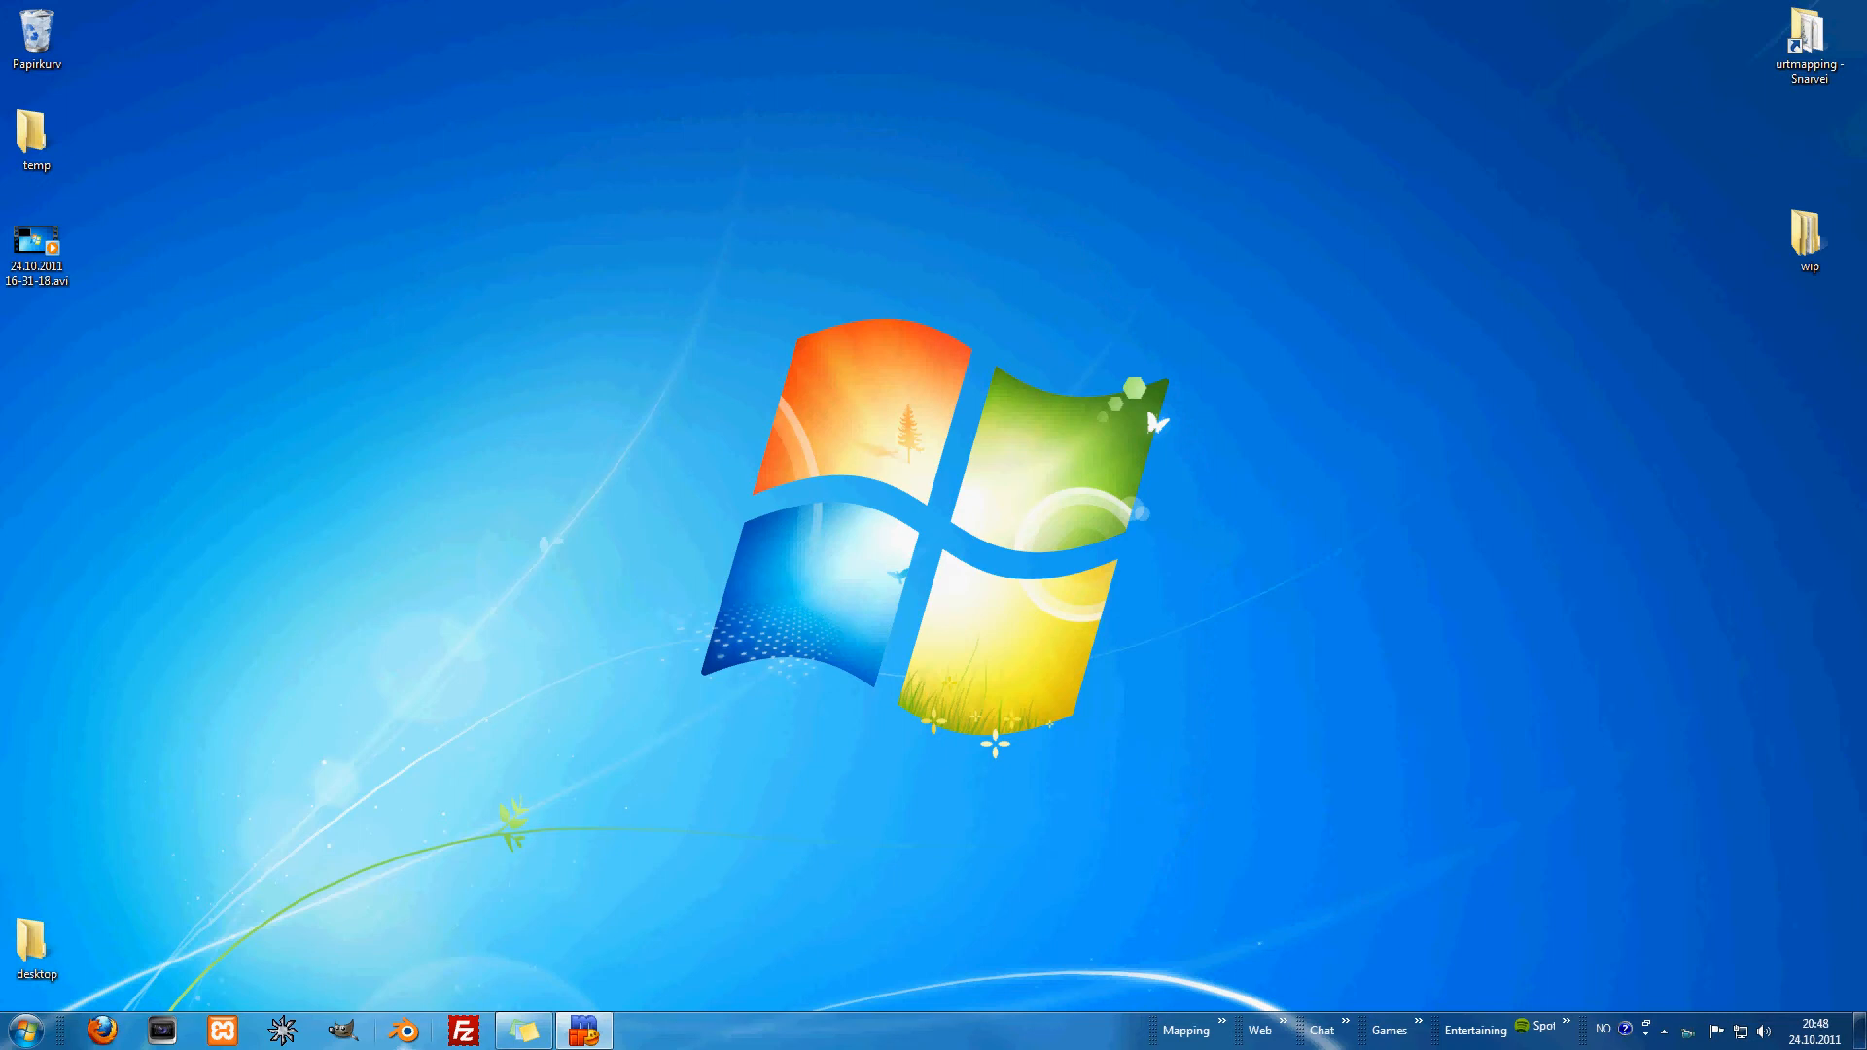
mouse_move(401, 1030)
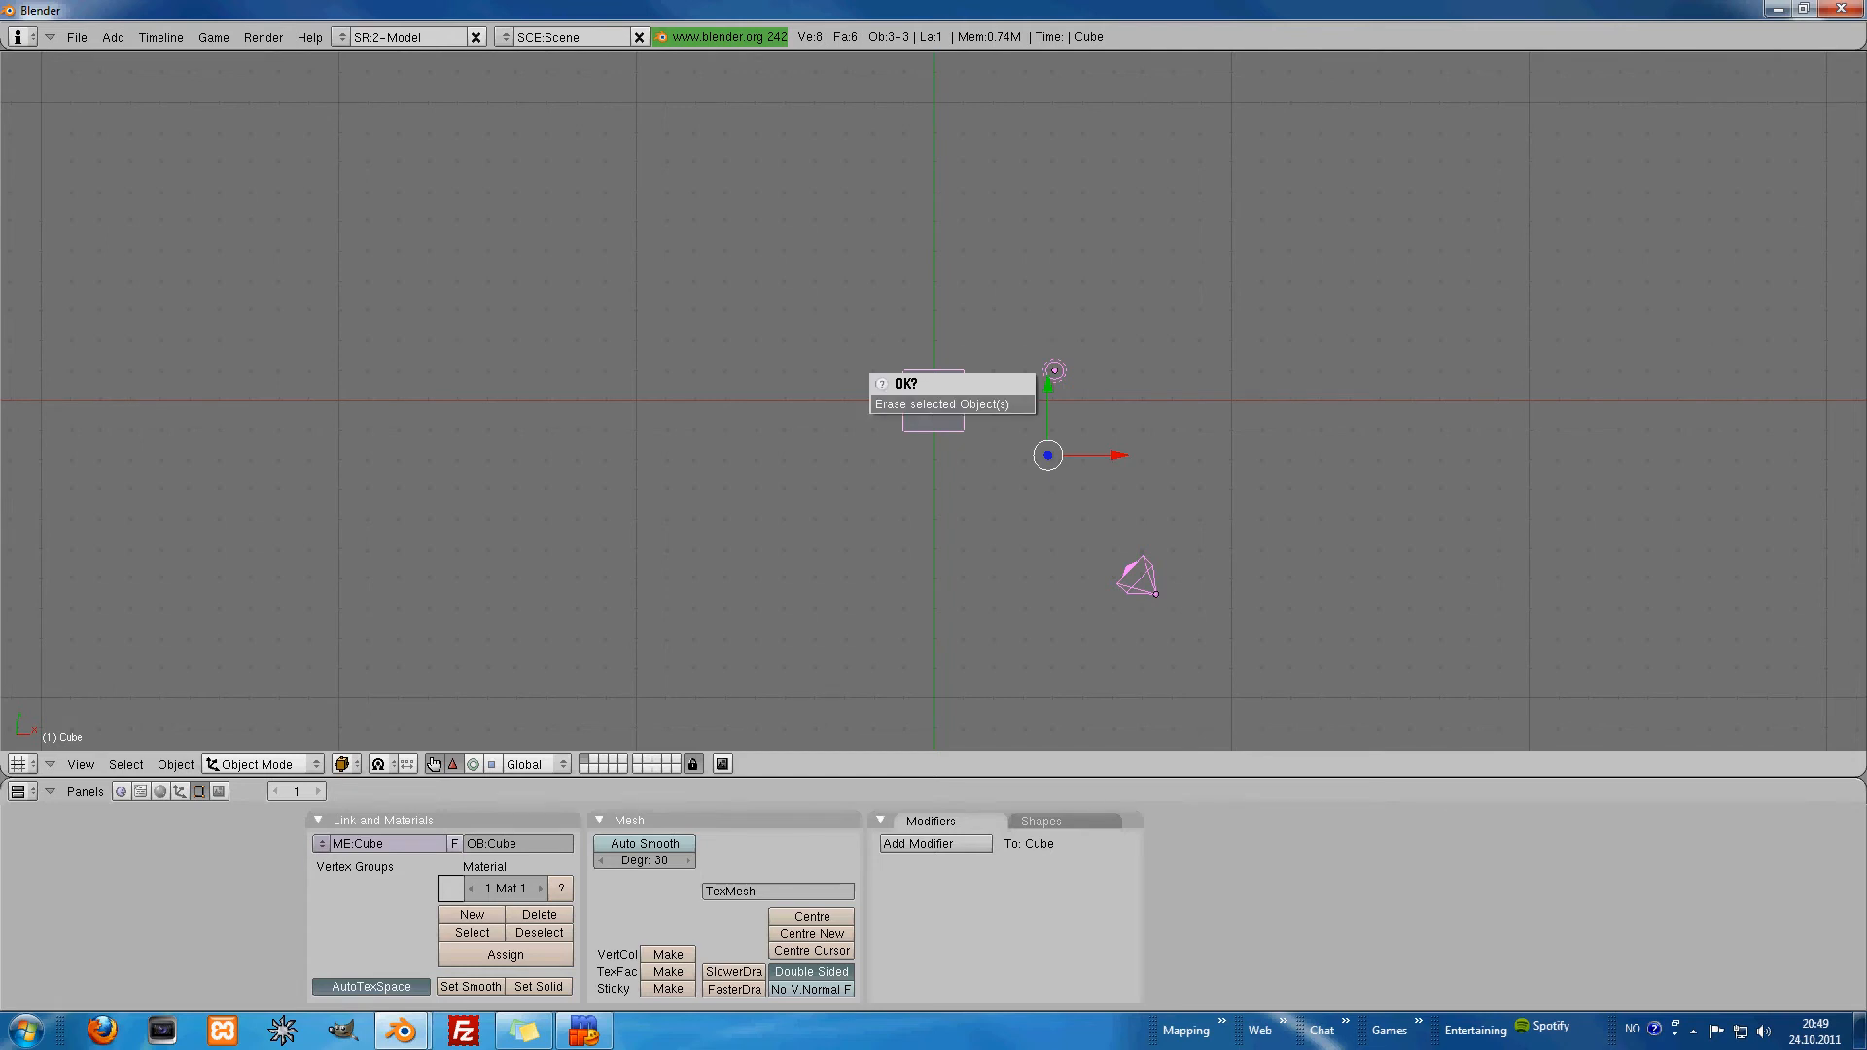
Step: Confirm 'Erase selected Object(s)' to remove the default cube
left_click(901, 383)
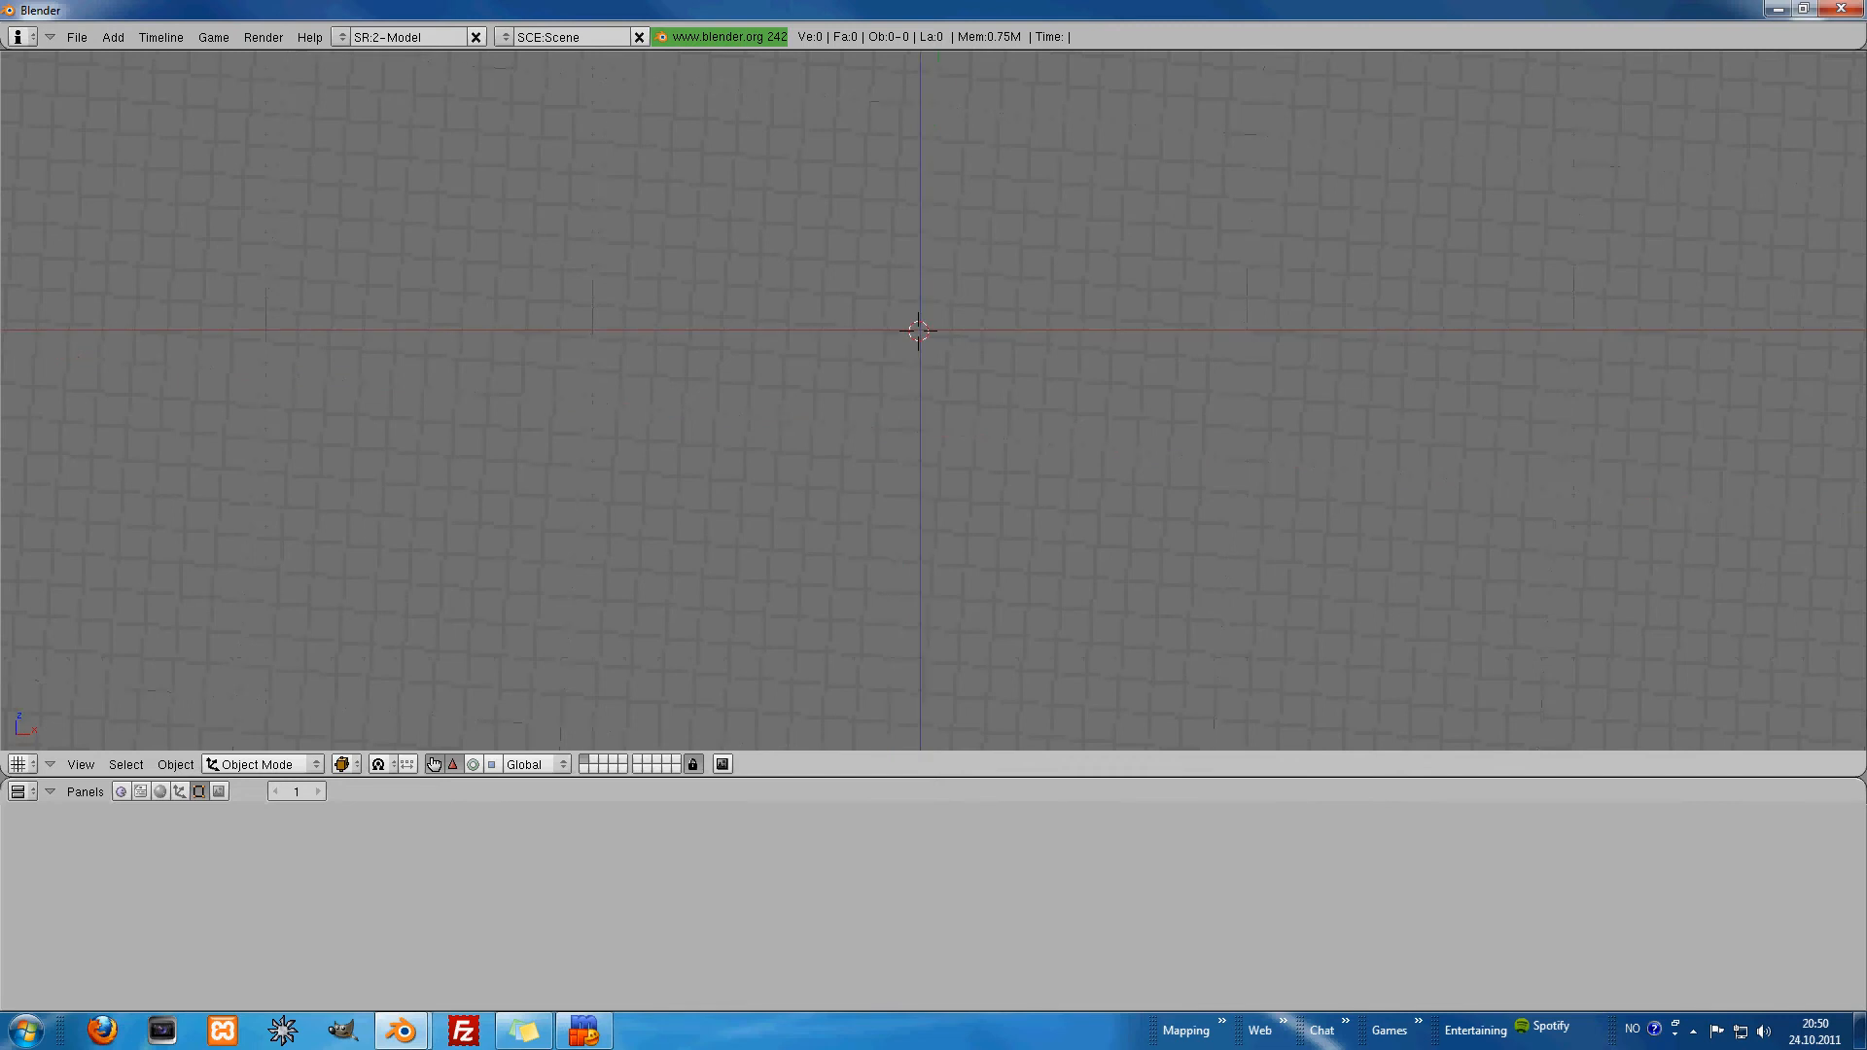
Step: Scroll to adjust the view of the empty scene
scroll("down", 3)
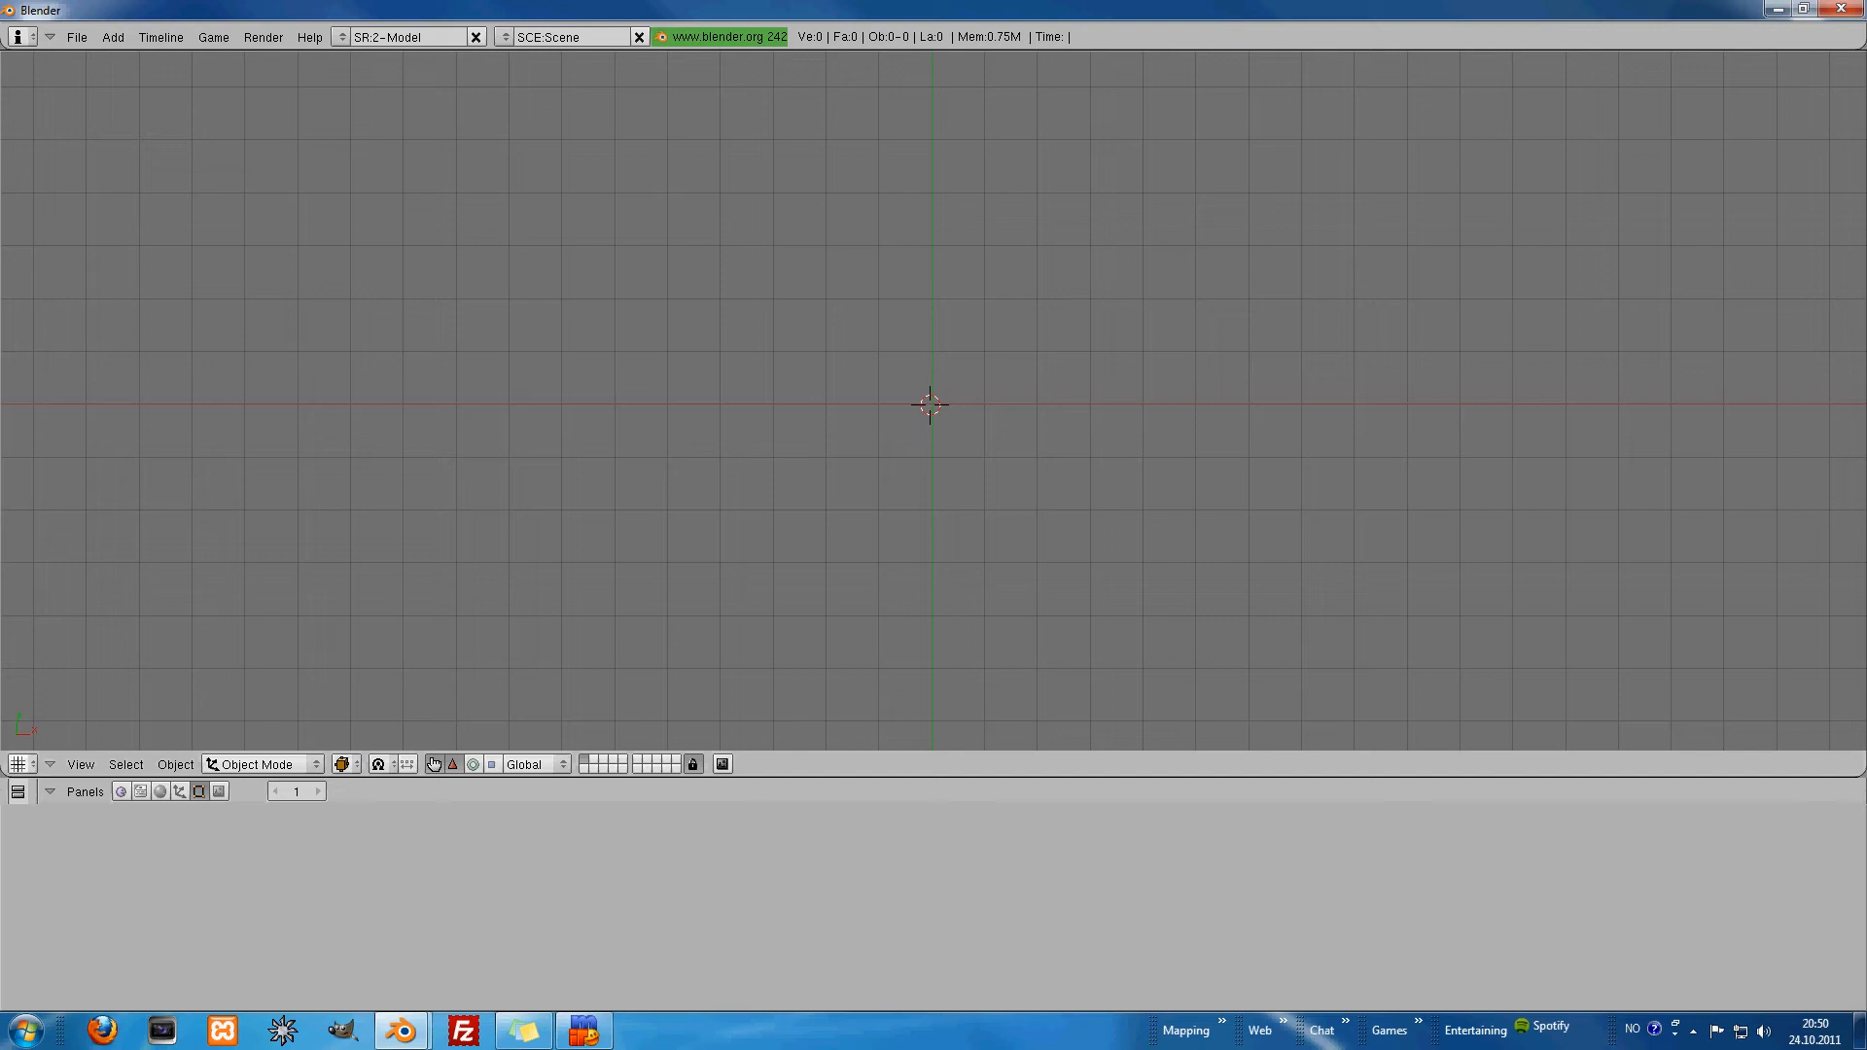
left_click(19, 763)
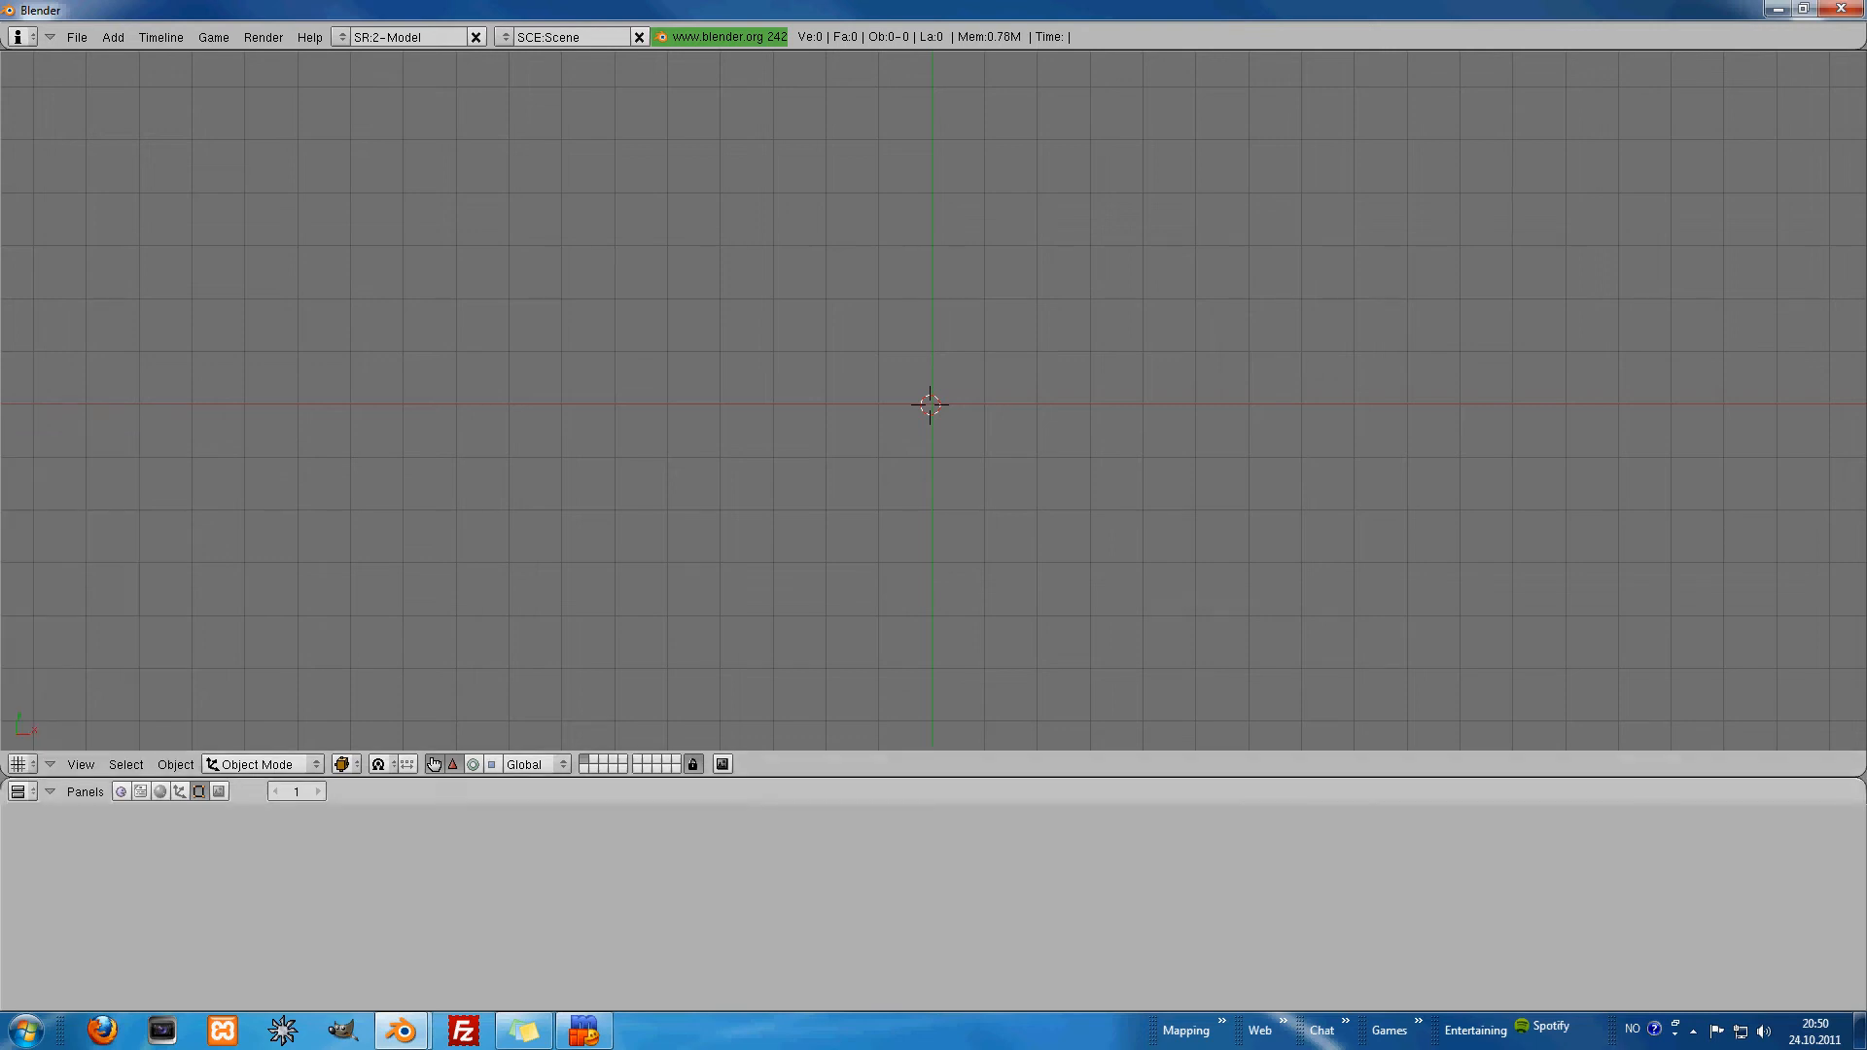
left_click(80, 765)
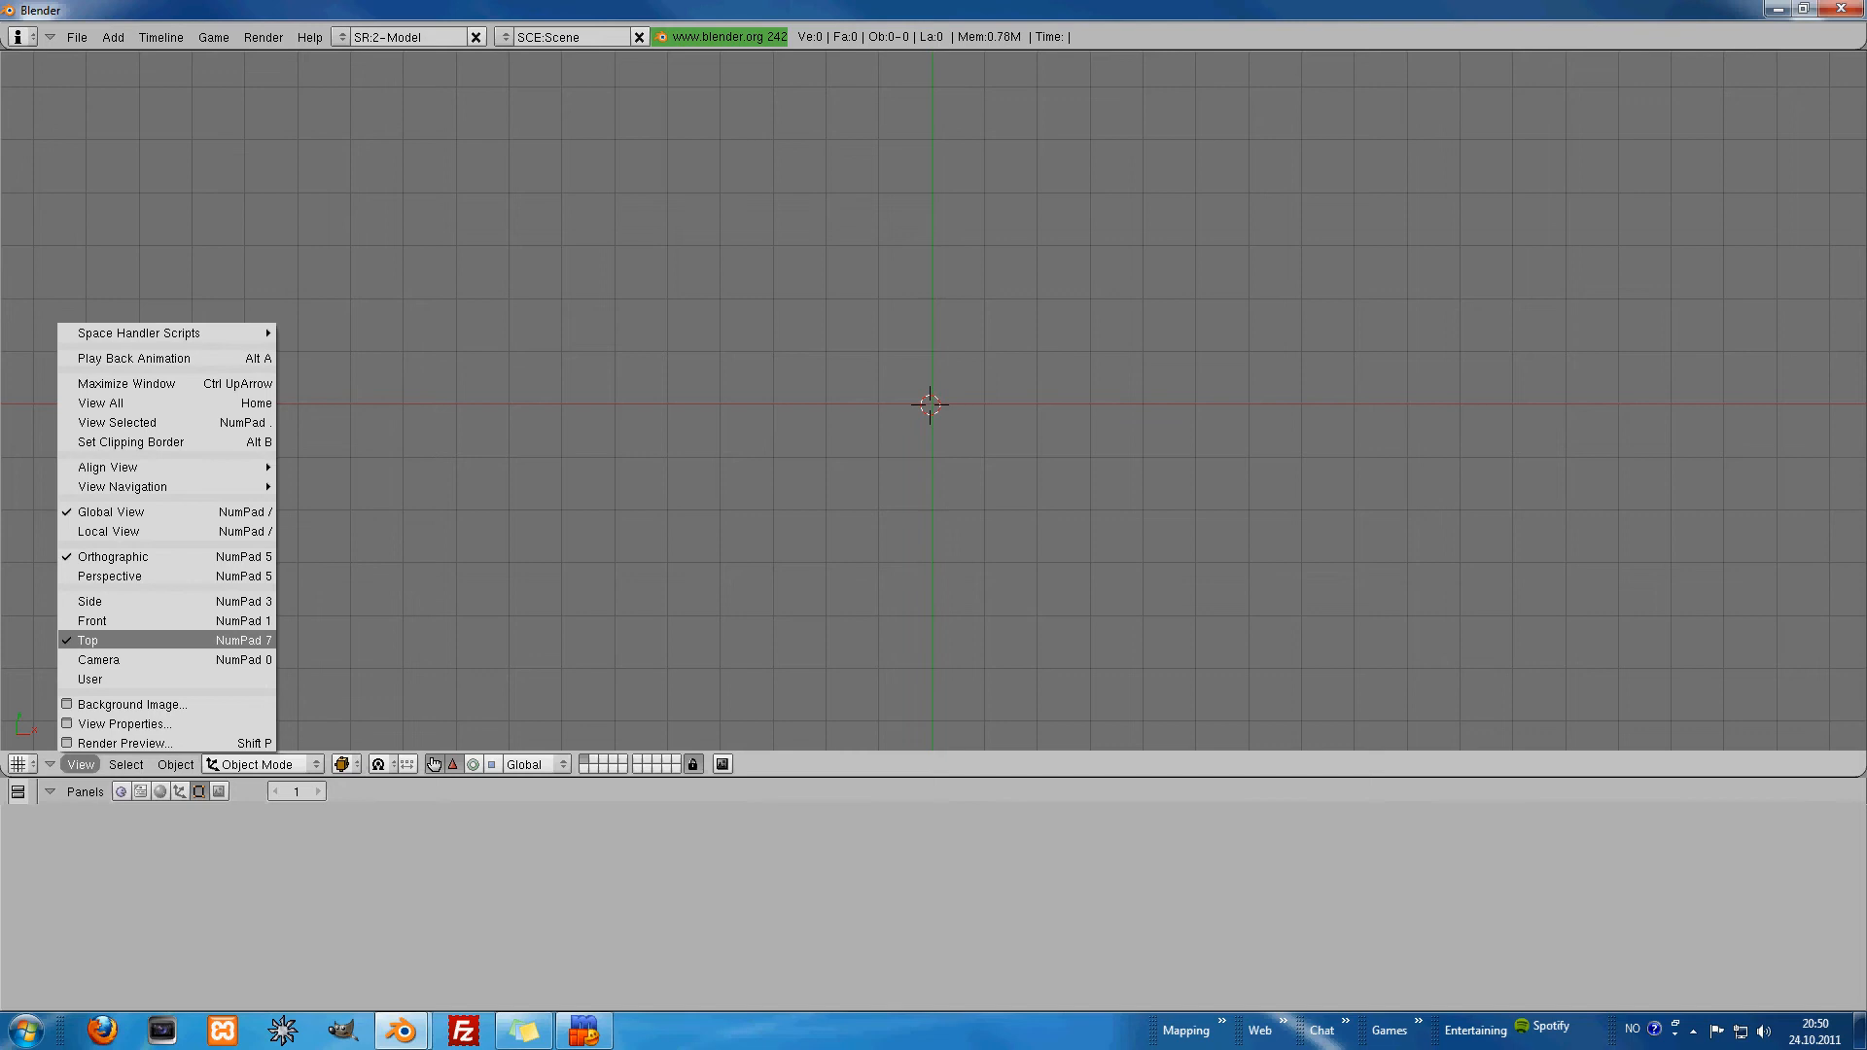
mouse_move(91, 621)
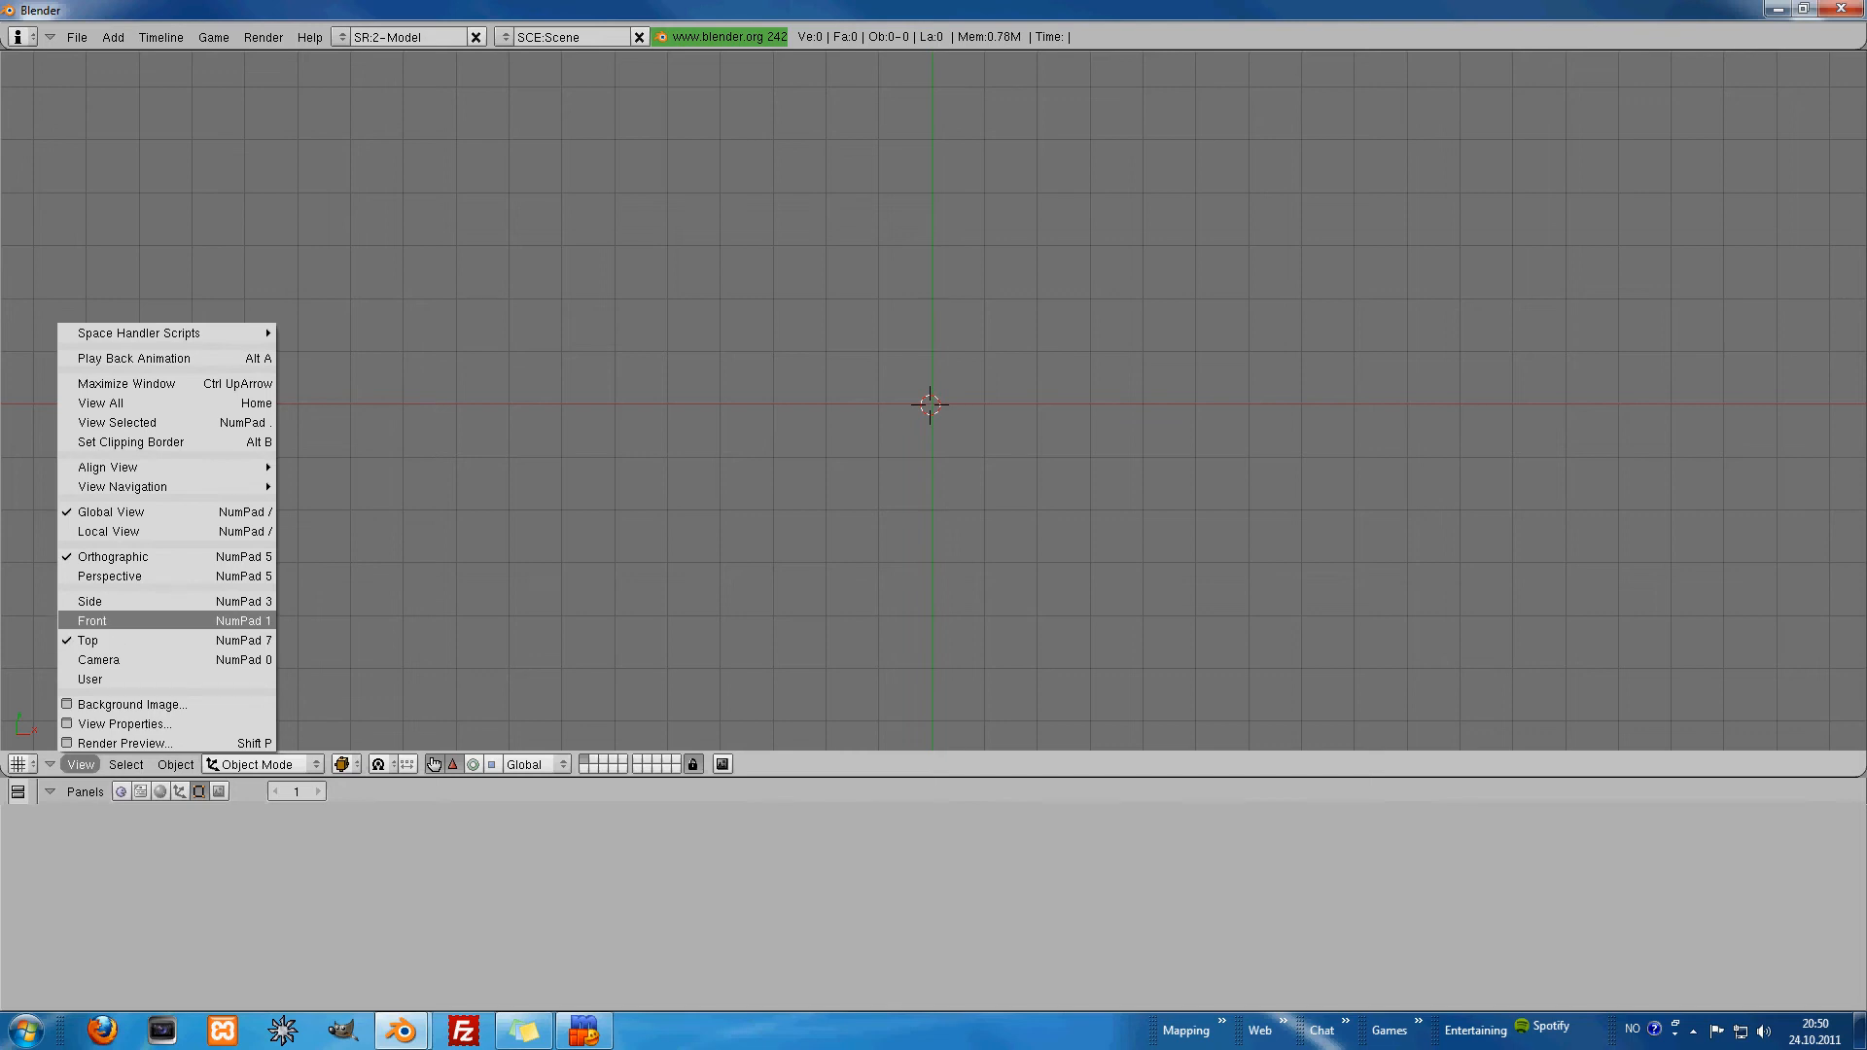
mouse_move(90, 600)
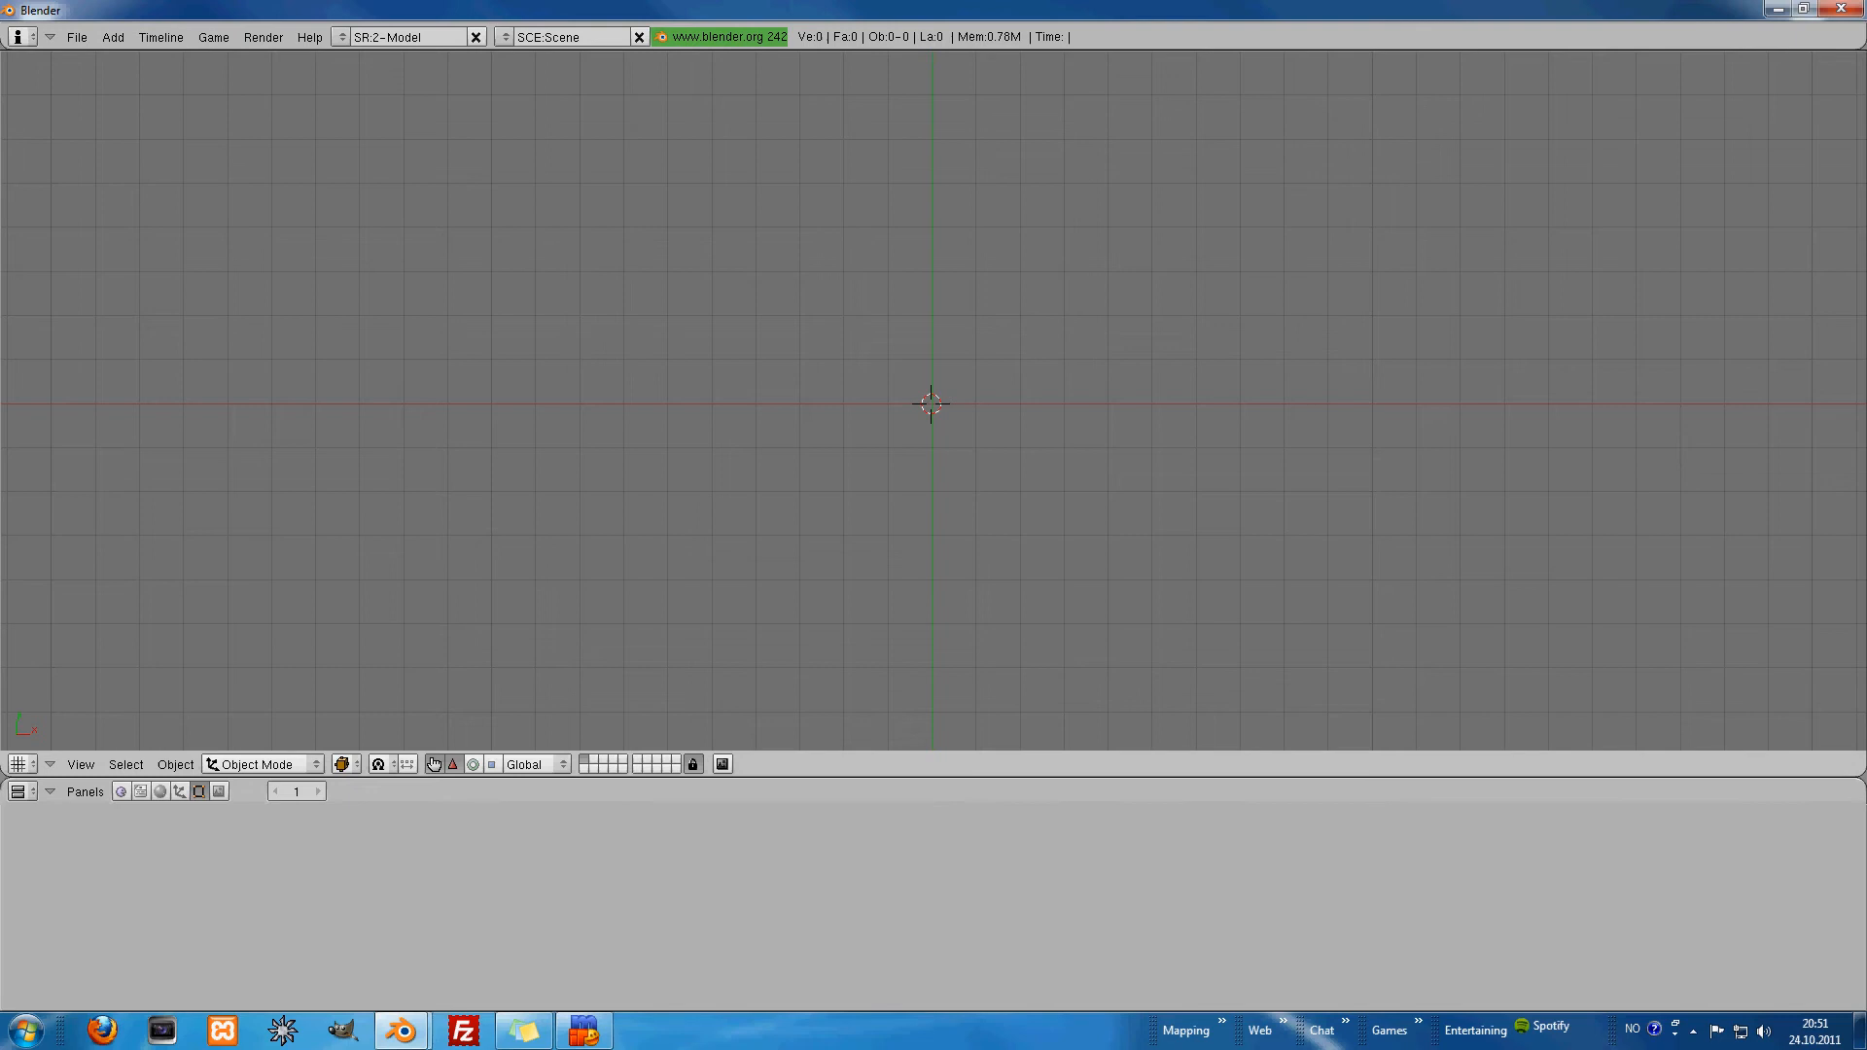
Step: Choose Add > Mesh > Cylinder from the toolbox menu
right_click(905, 385)
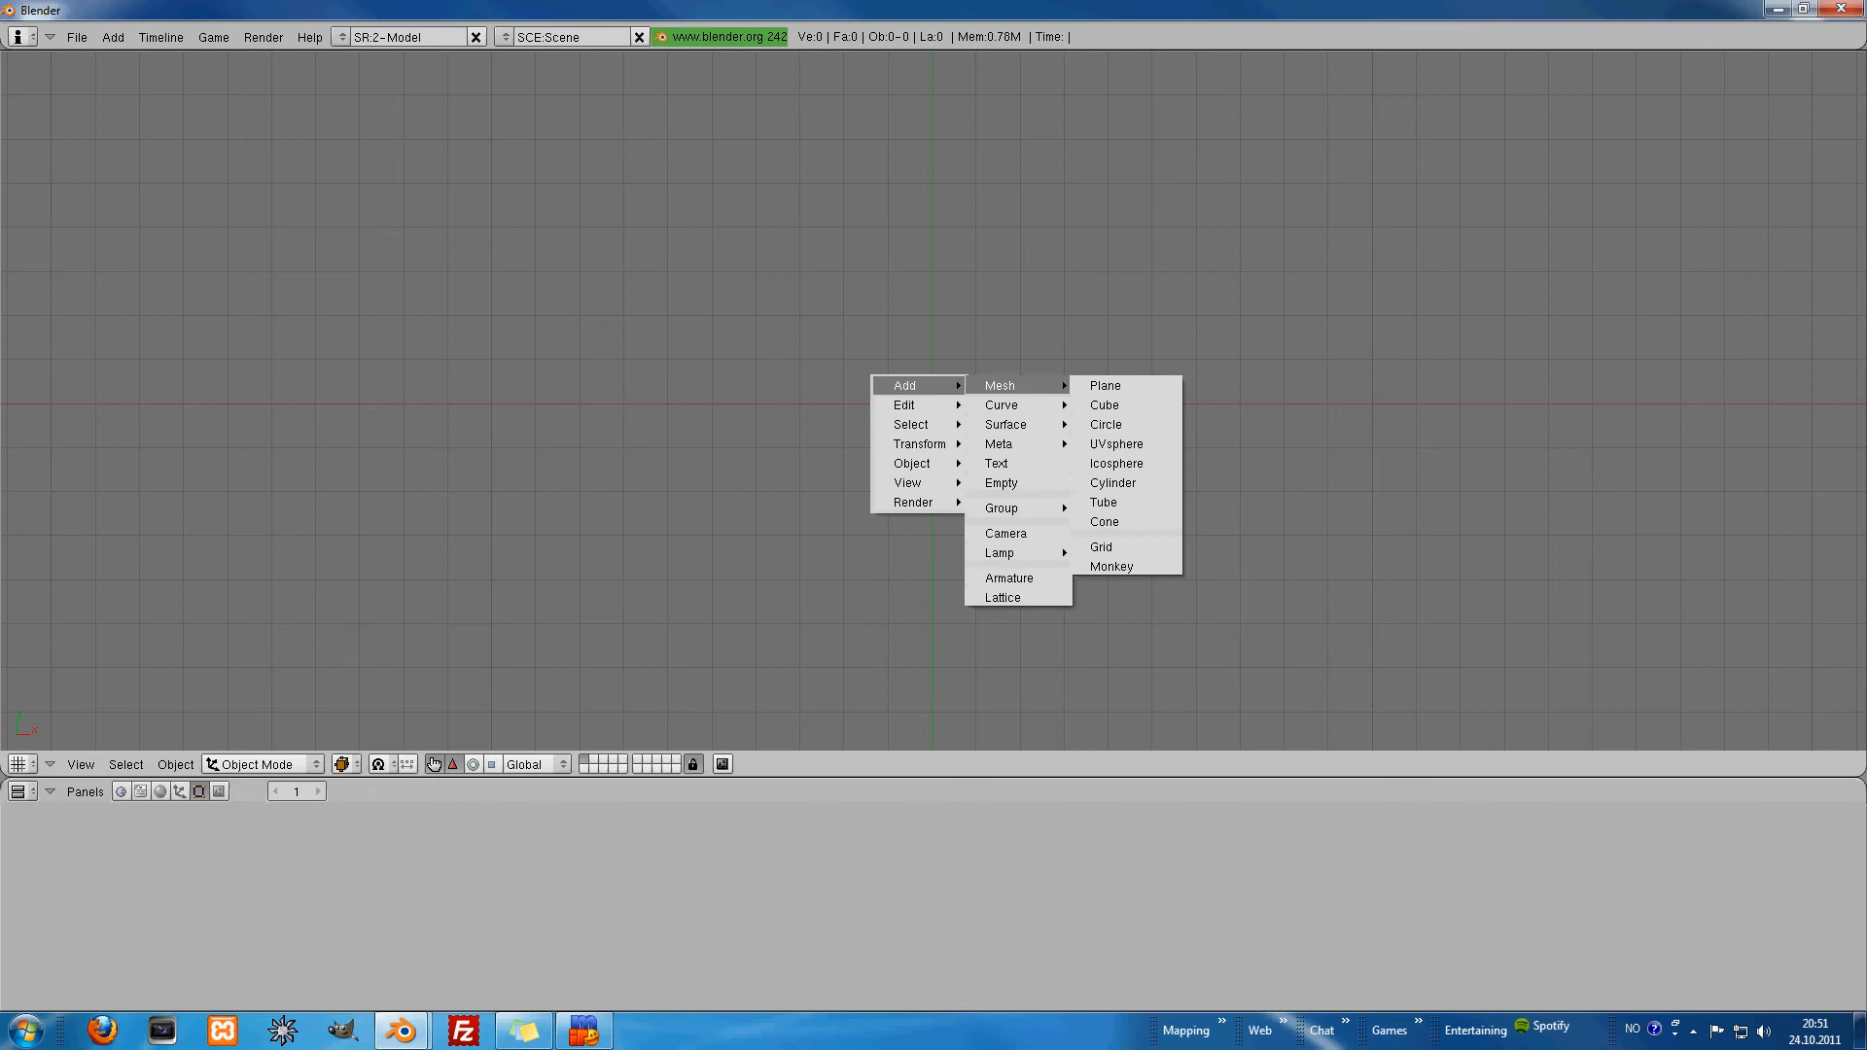
mouse_move(1113, 482)
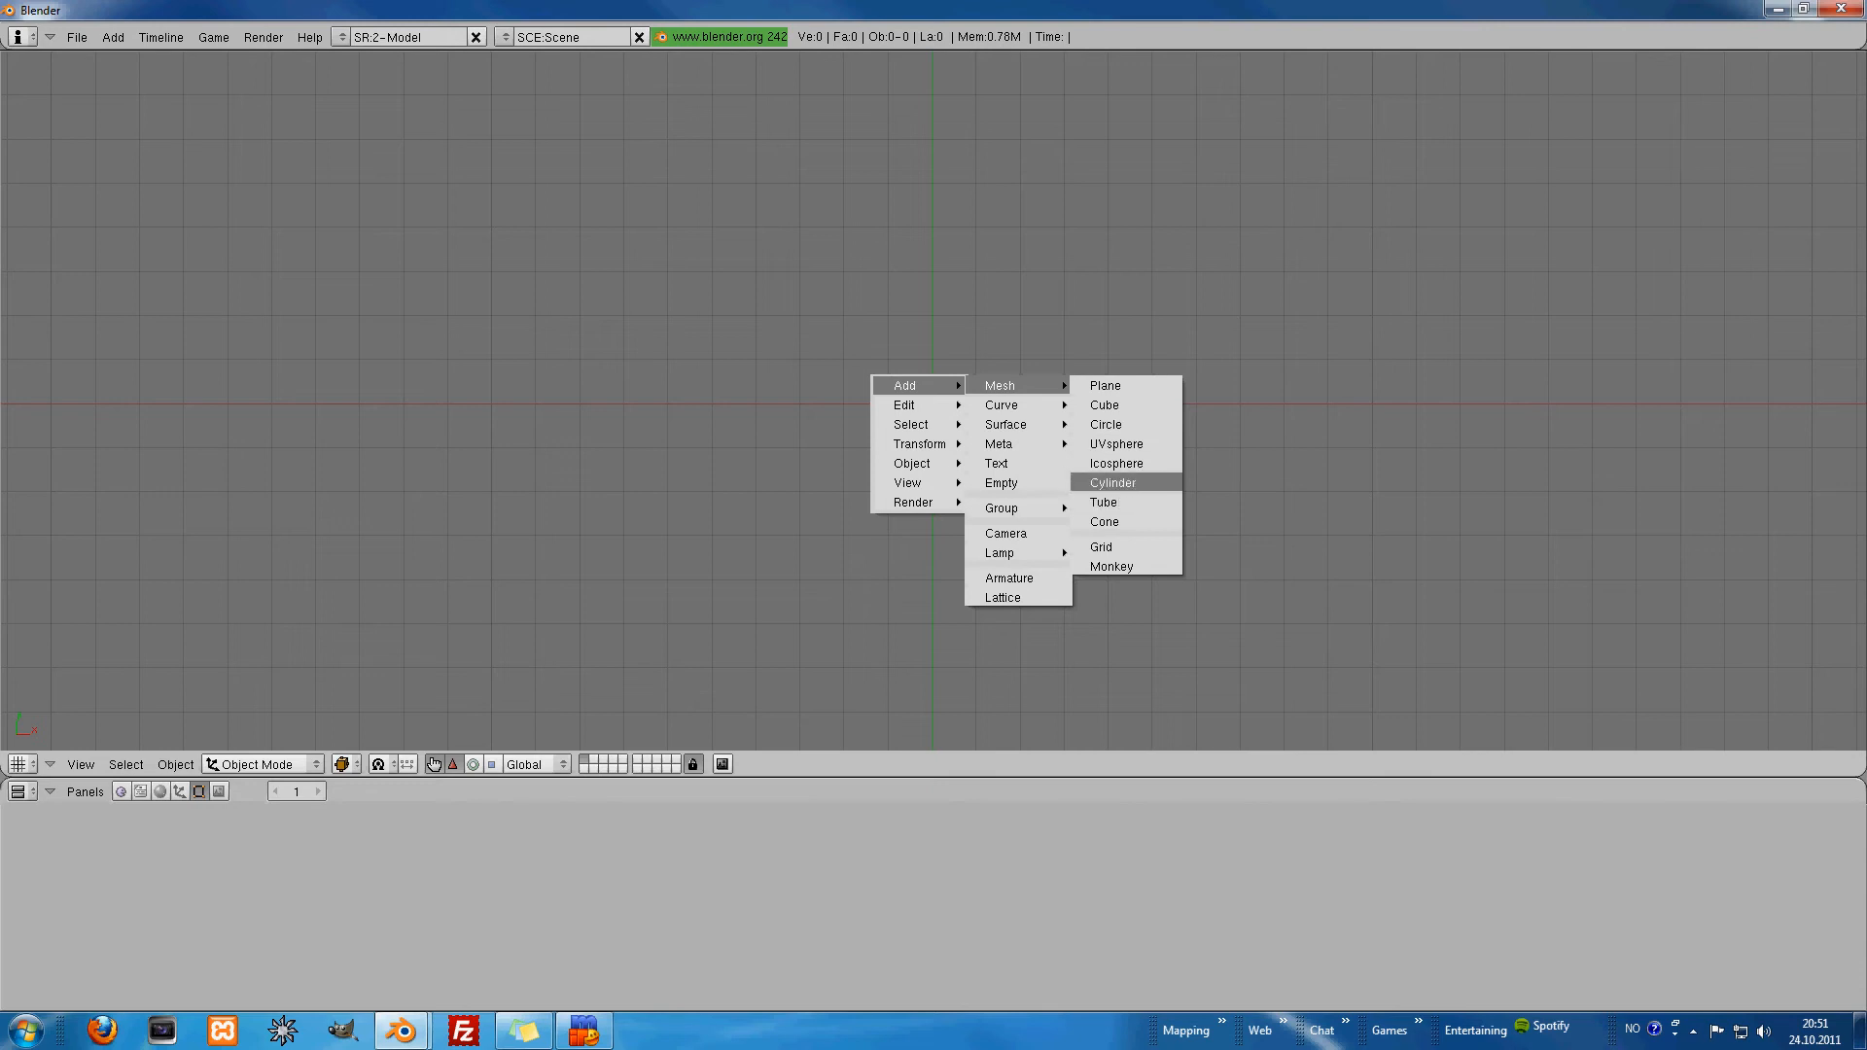
left_click(1111, 483)
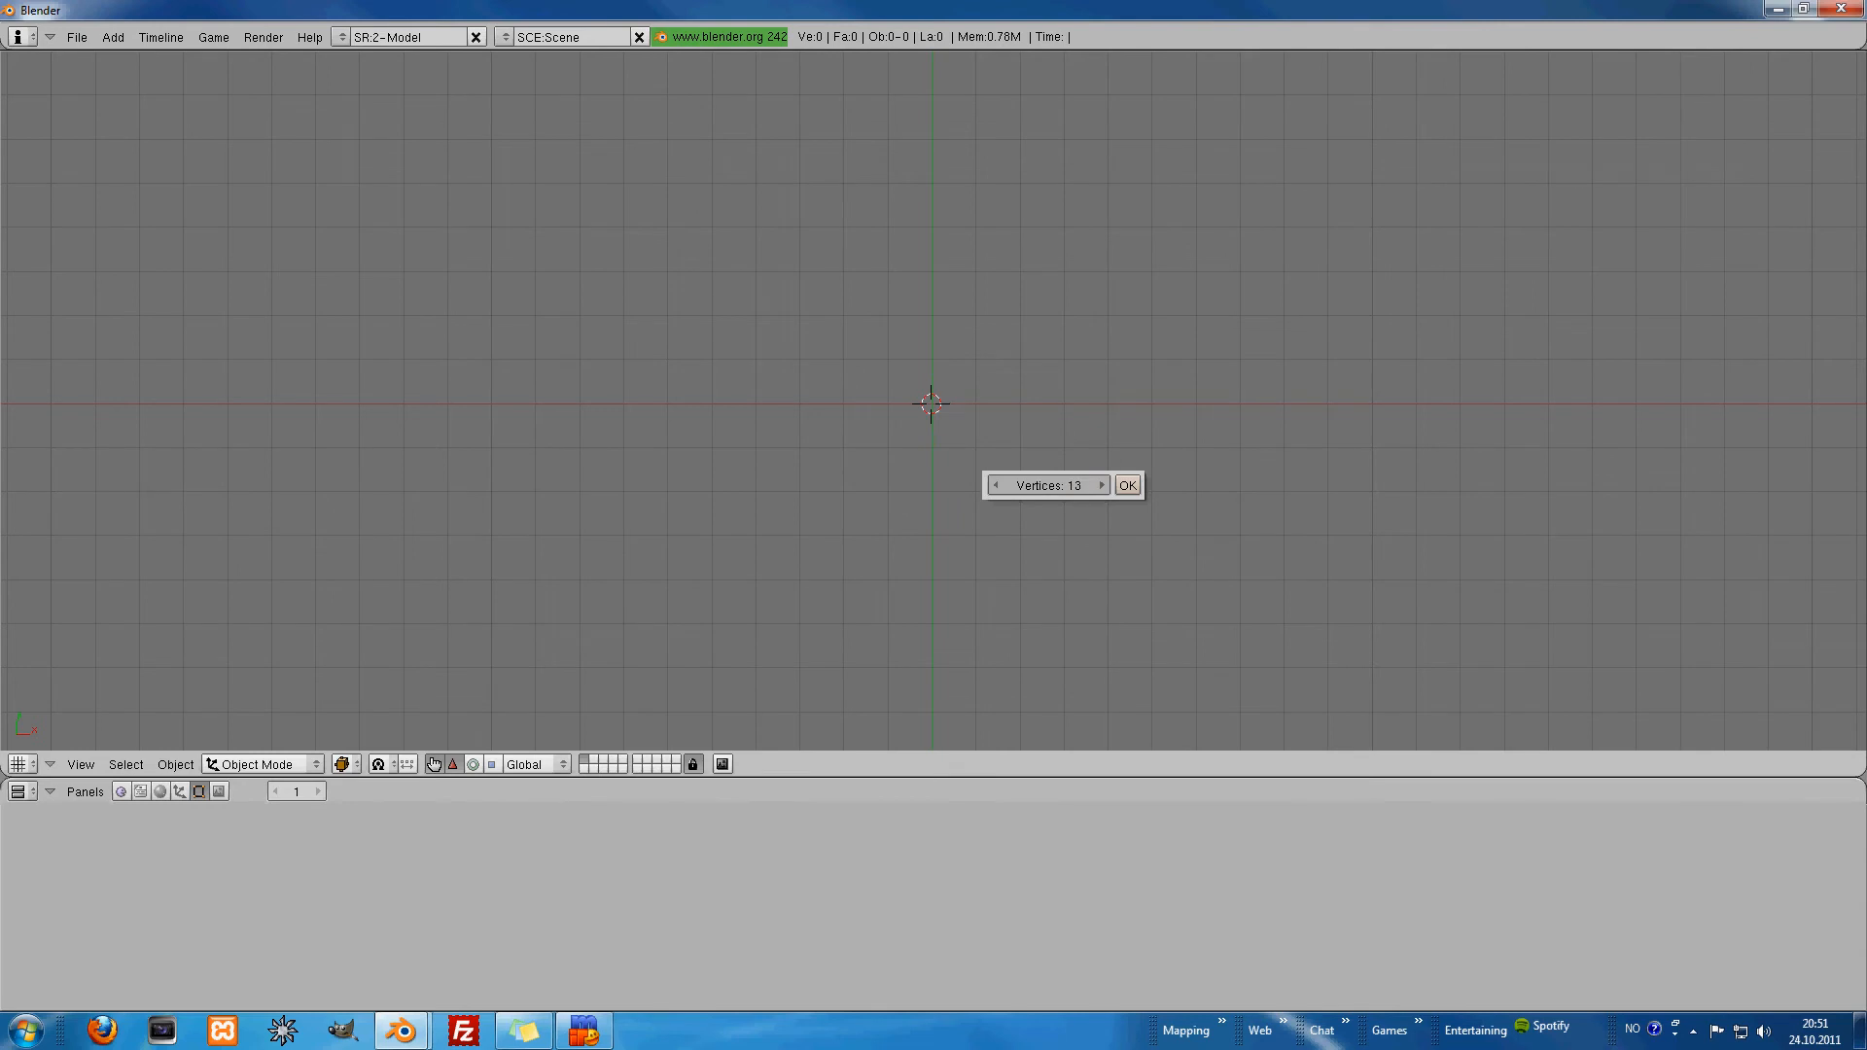
Step: Adjust the cylinder's vertex count in the Add Cylinder popup
left_click(995, 484)
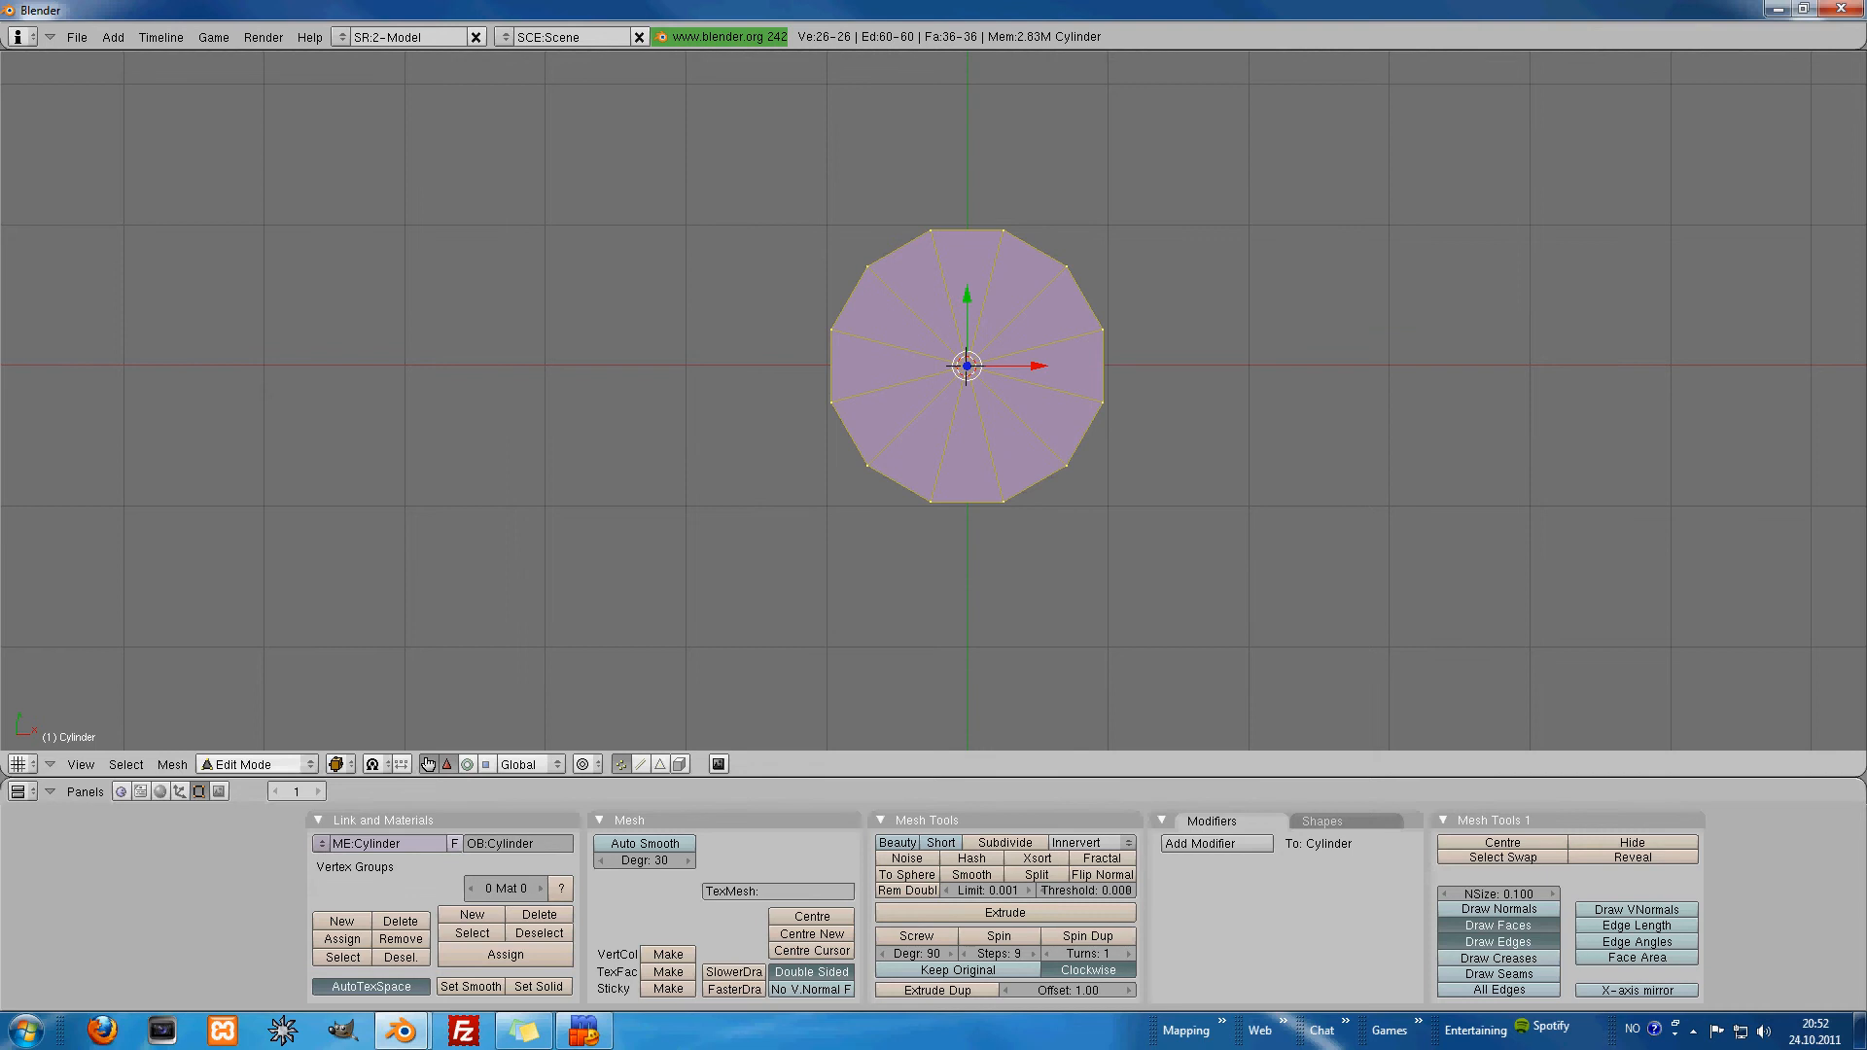
Step: Dismiss the Mode list and press Tab to return to Object Mode
left_click(253, 764)
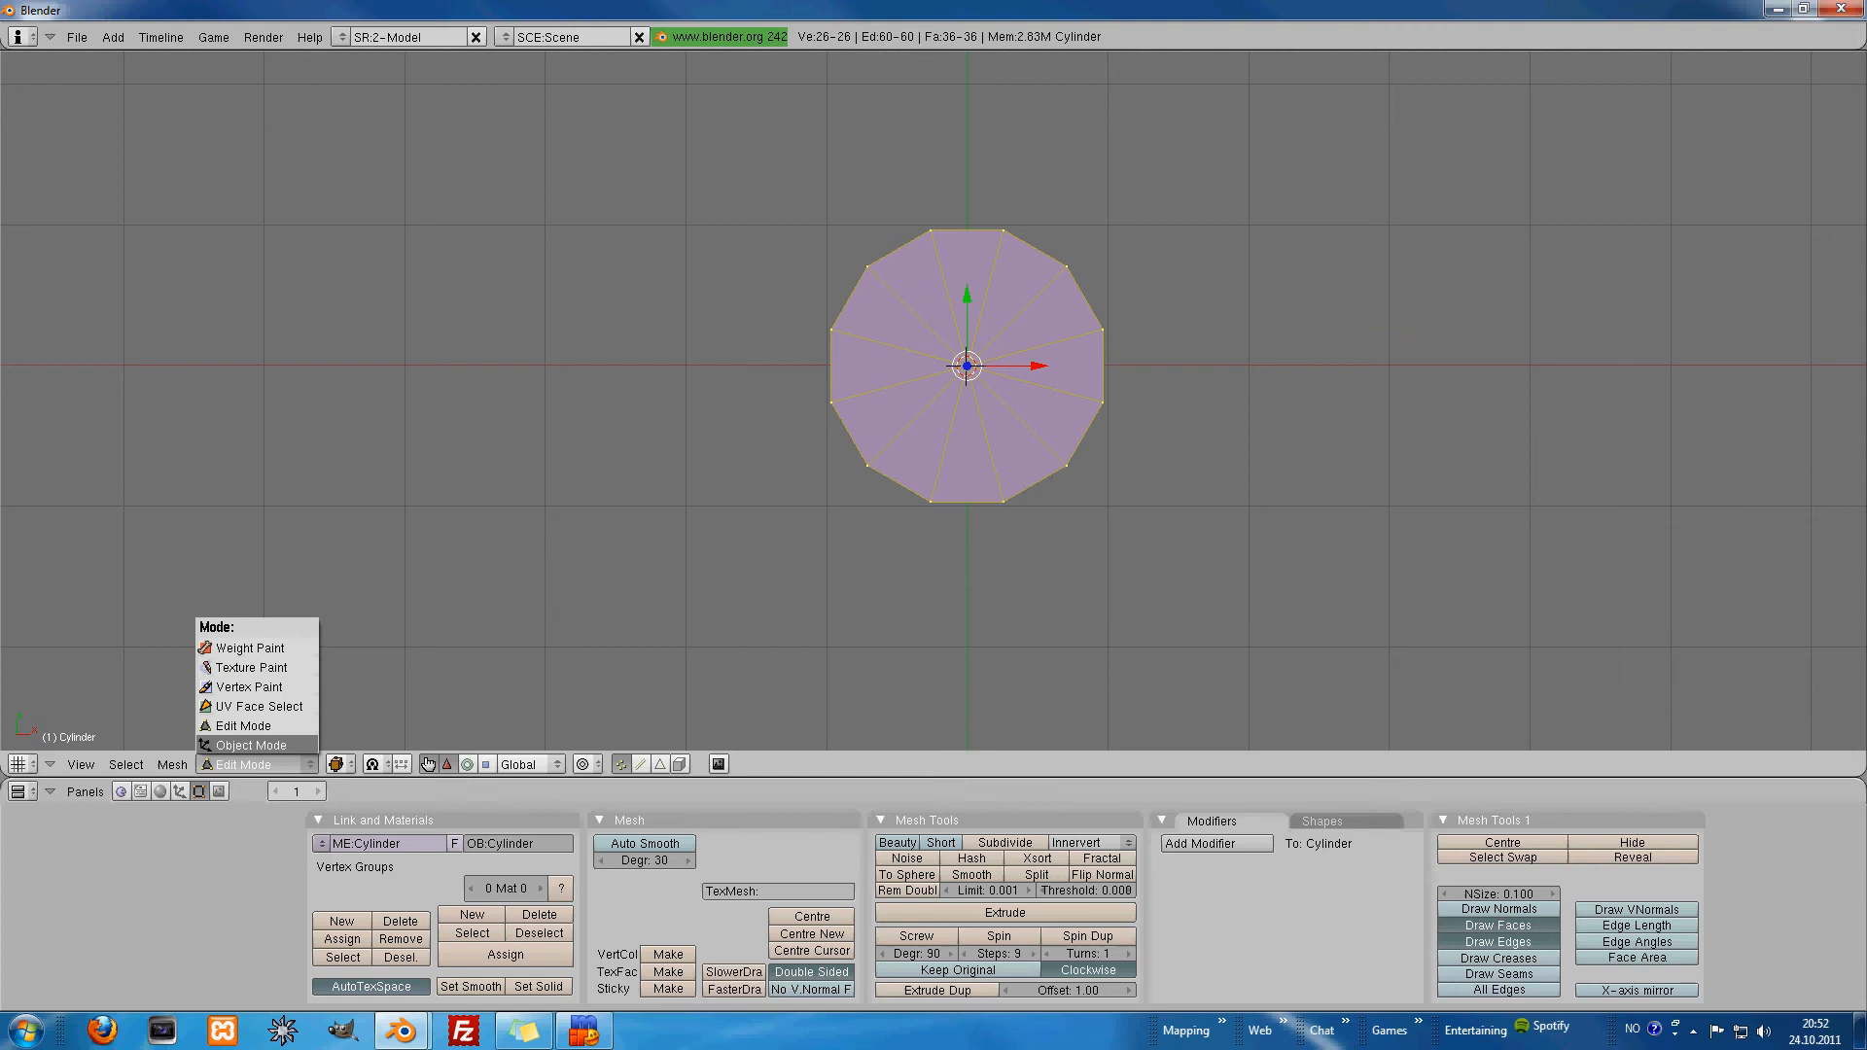
left_click(251, 743)
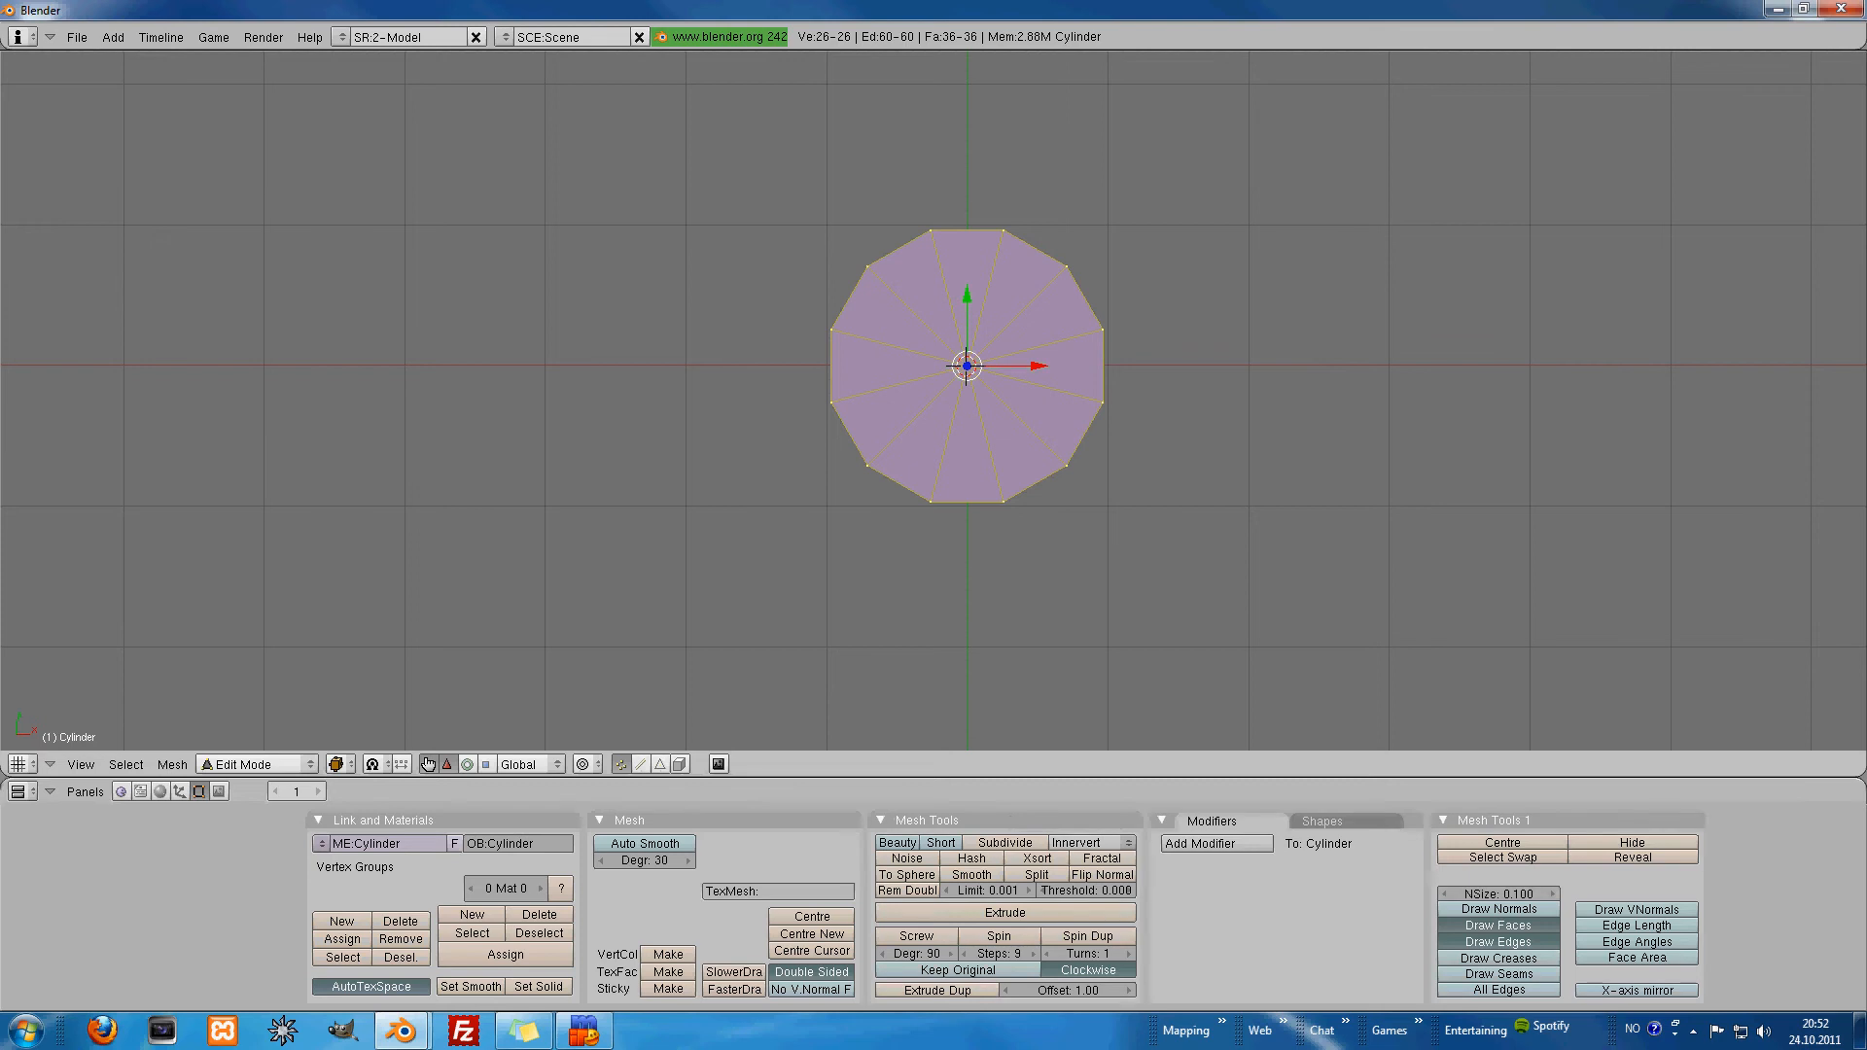
key("Tab")
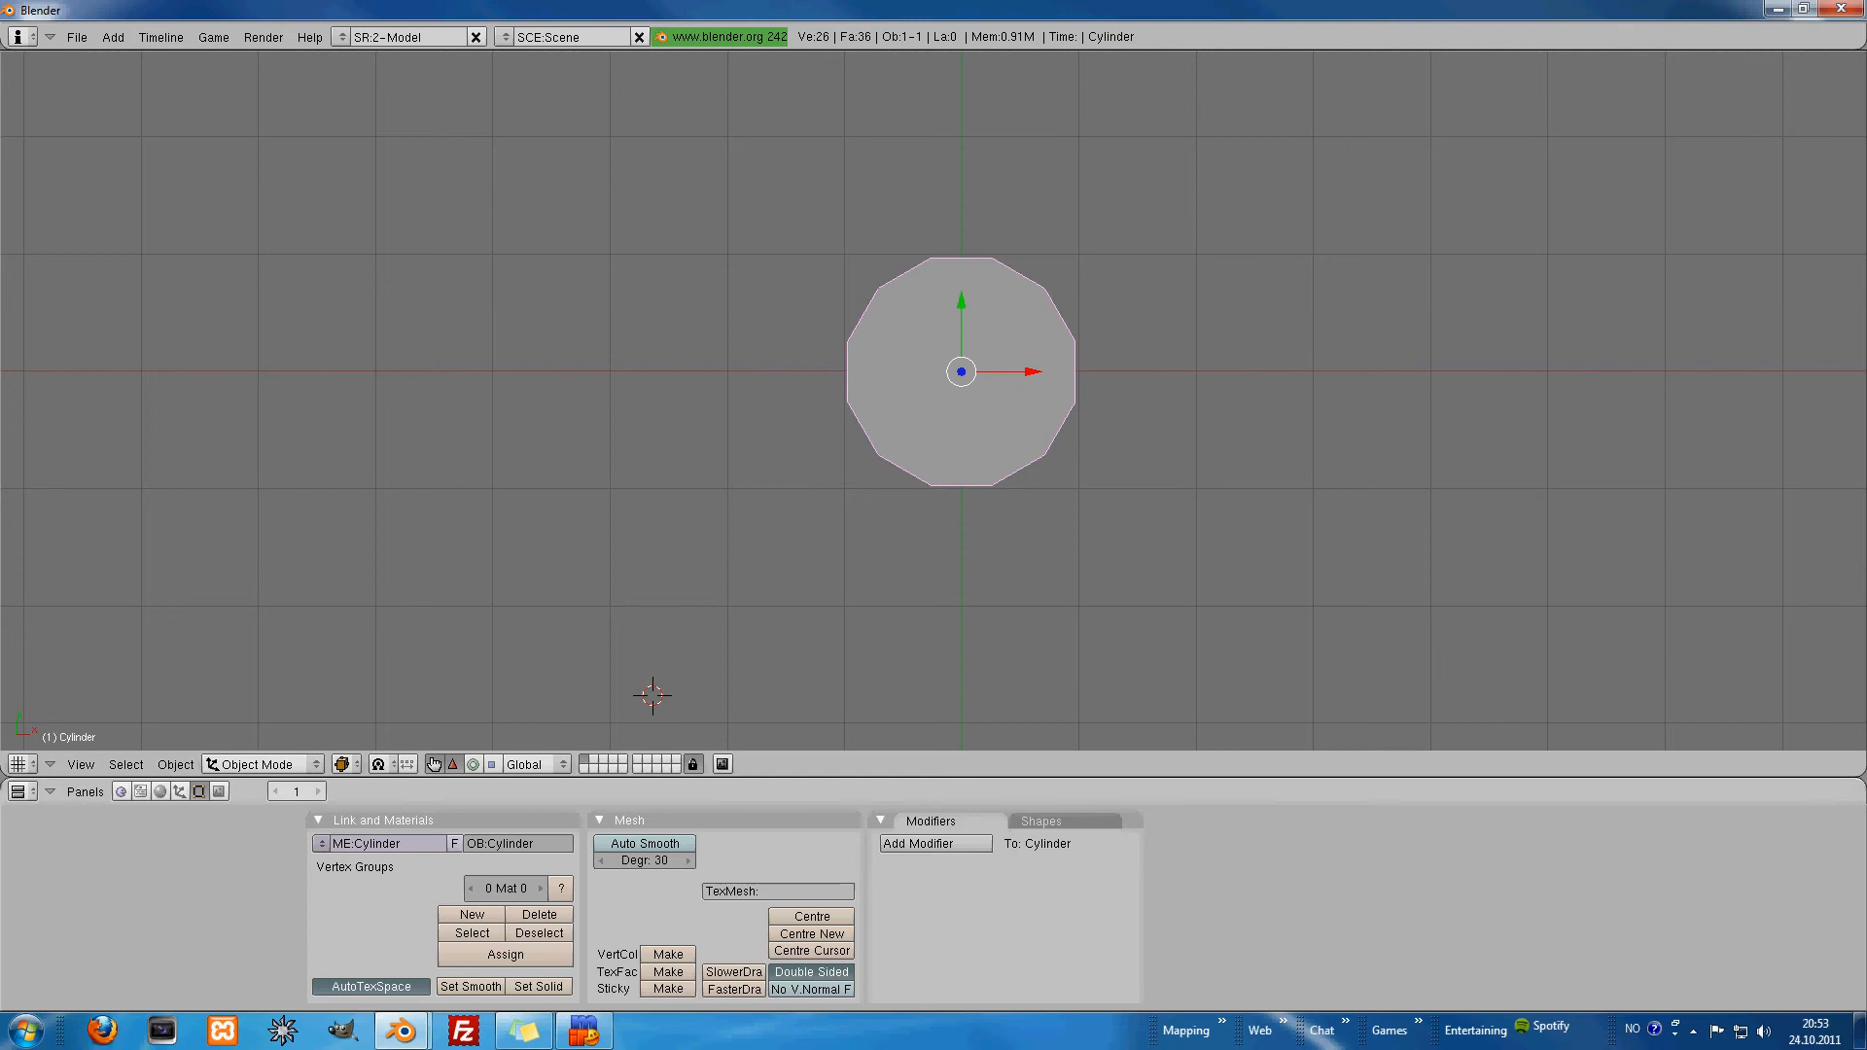
mouse_move(434, 764)
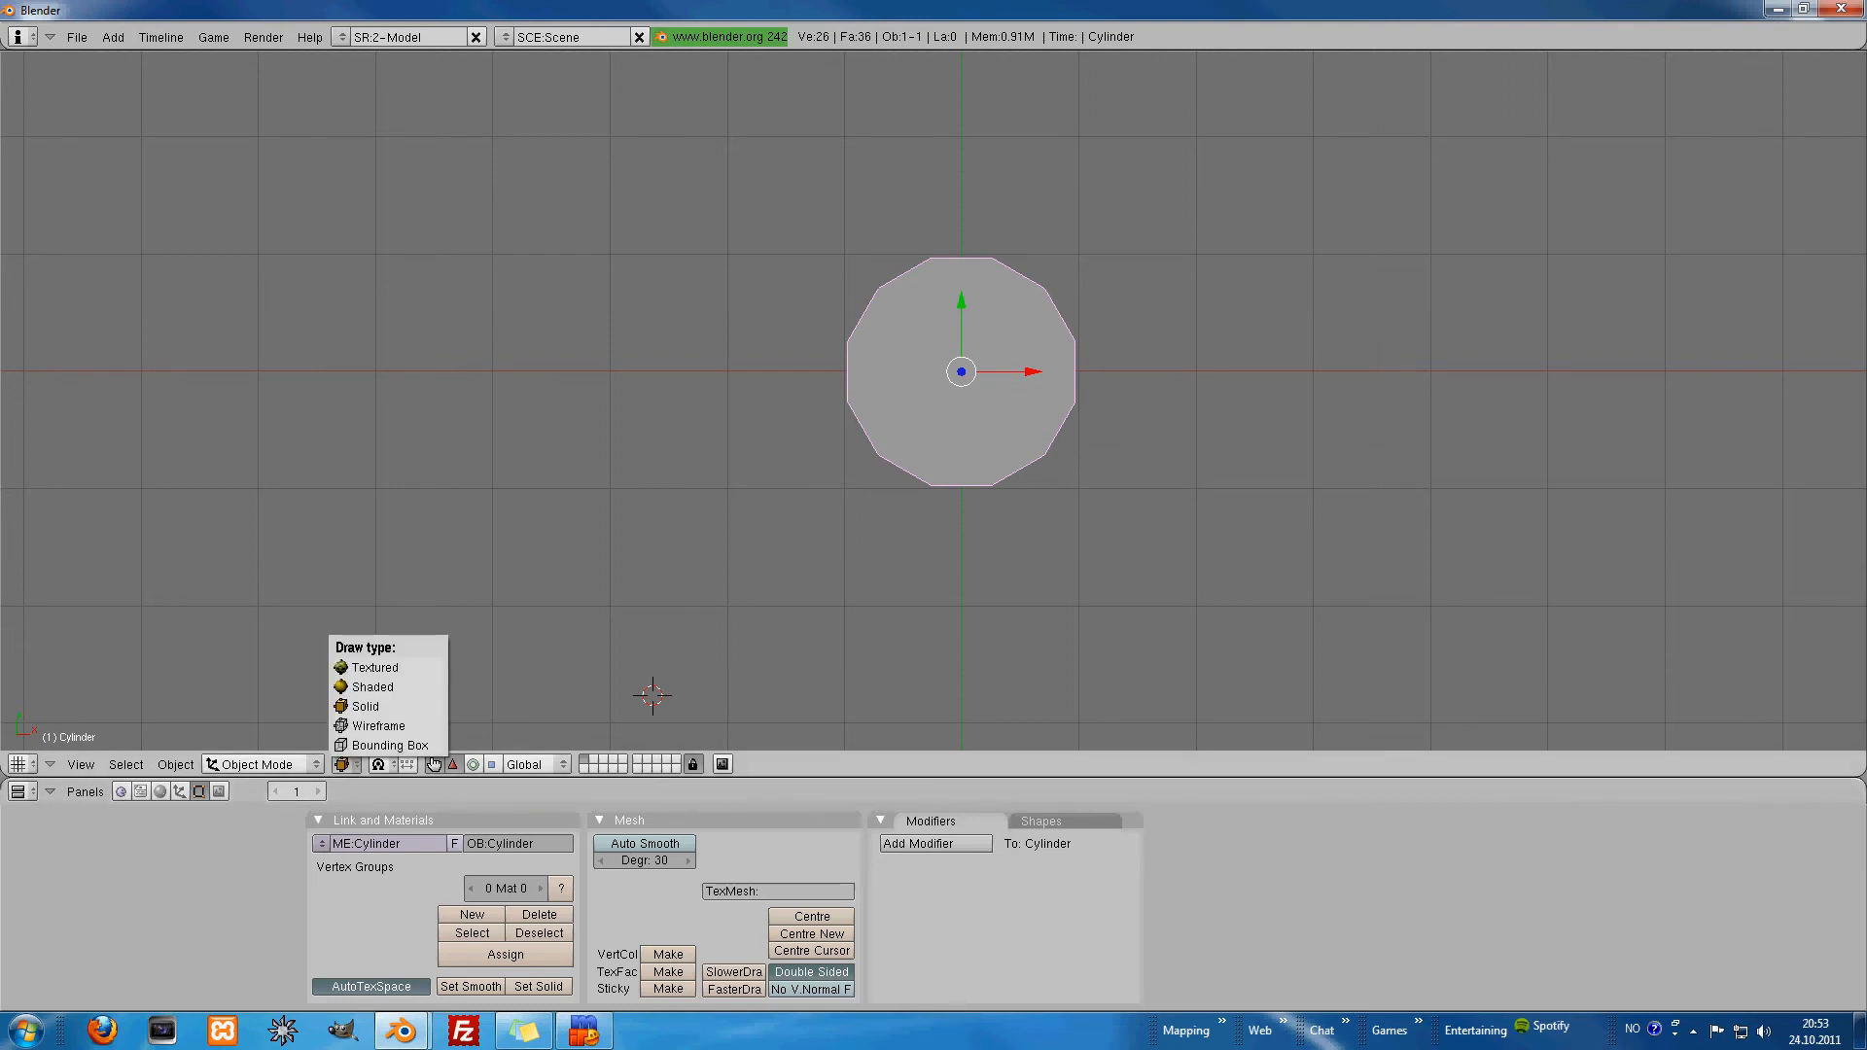
mouse_move(366, 706)
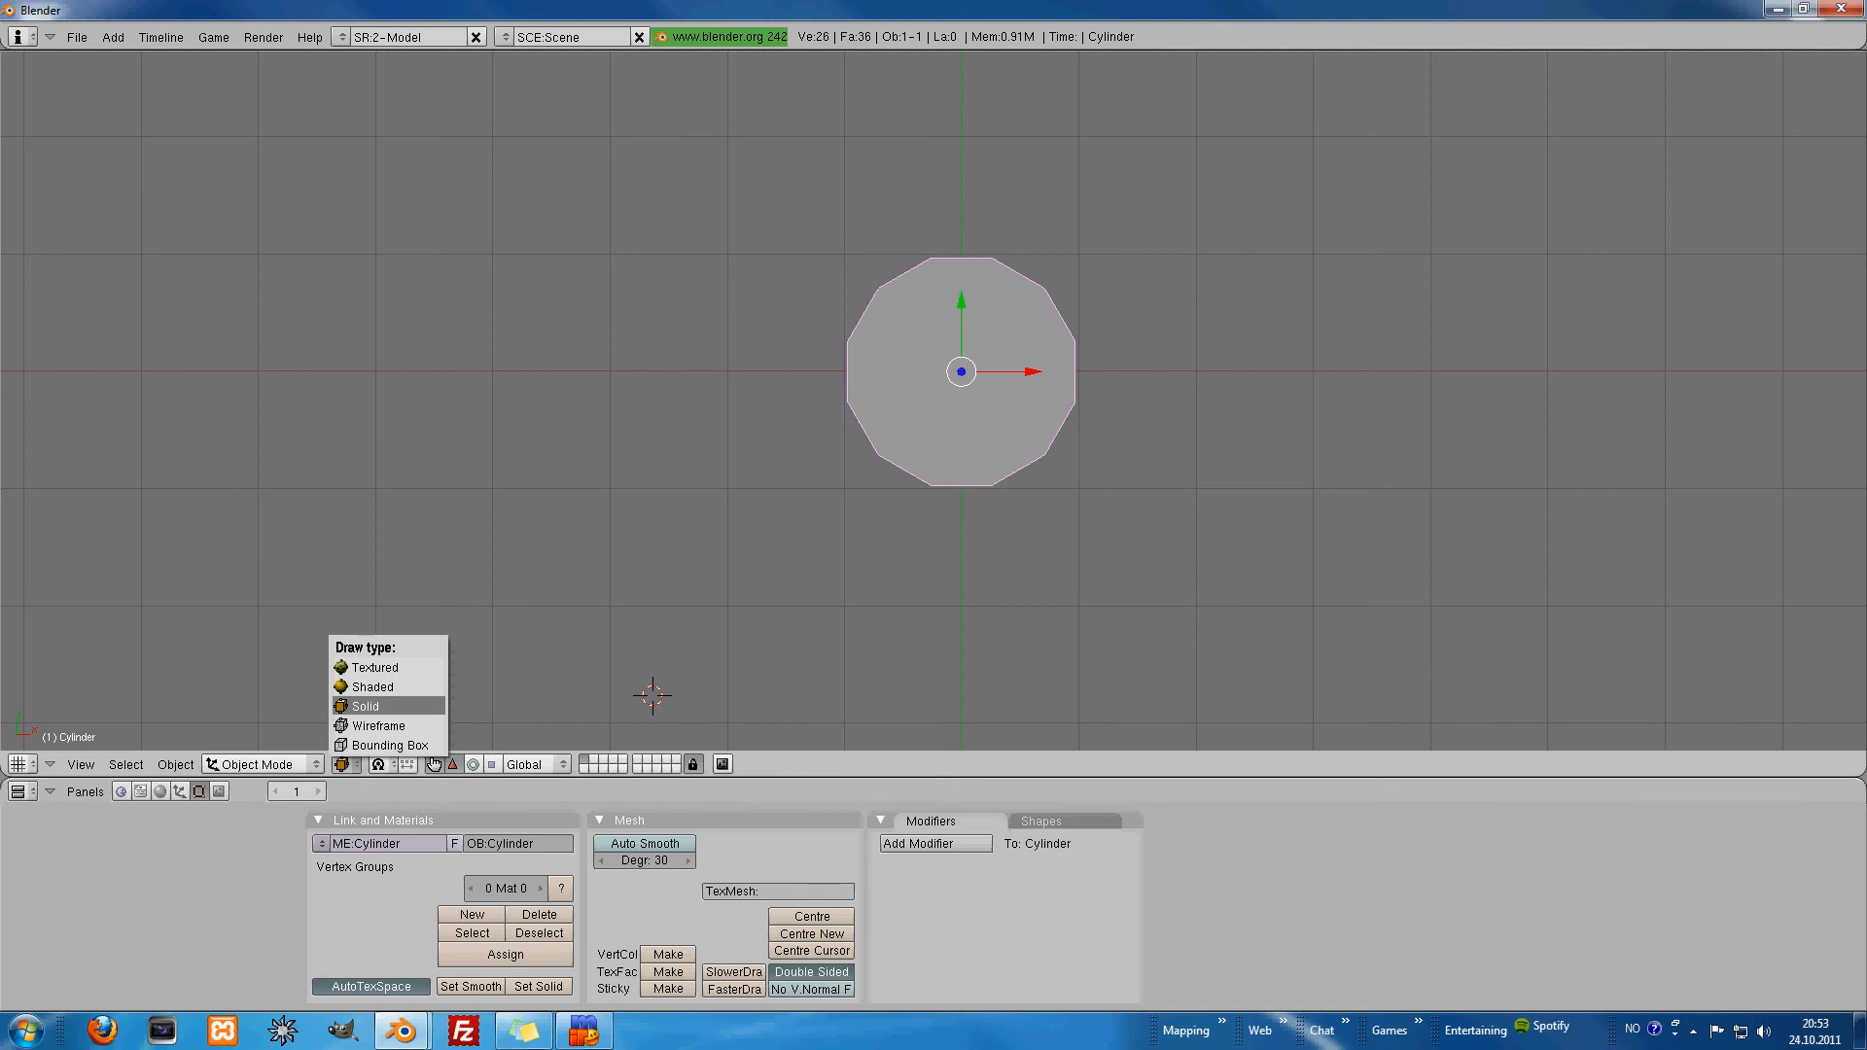
mouse_move(387, 744)
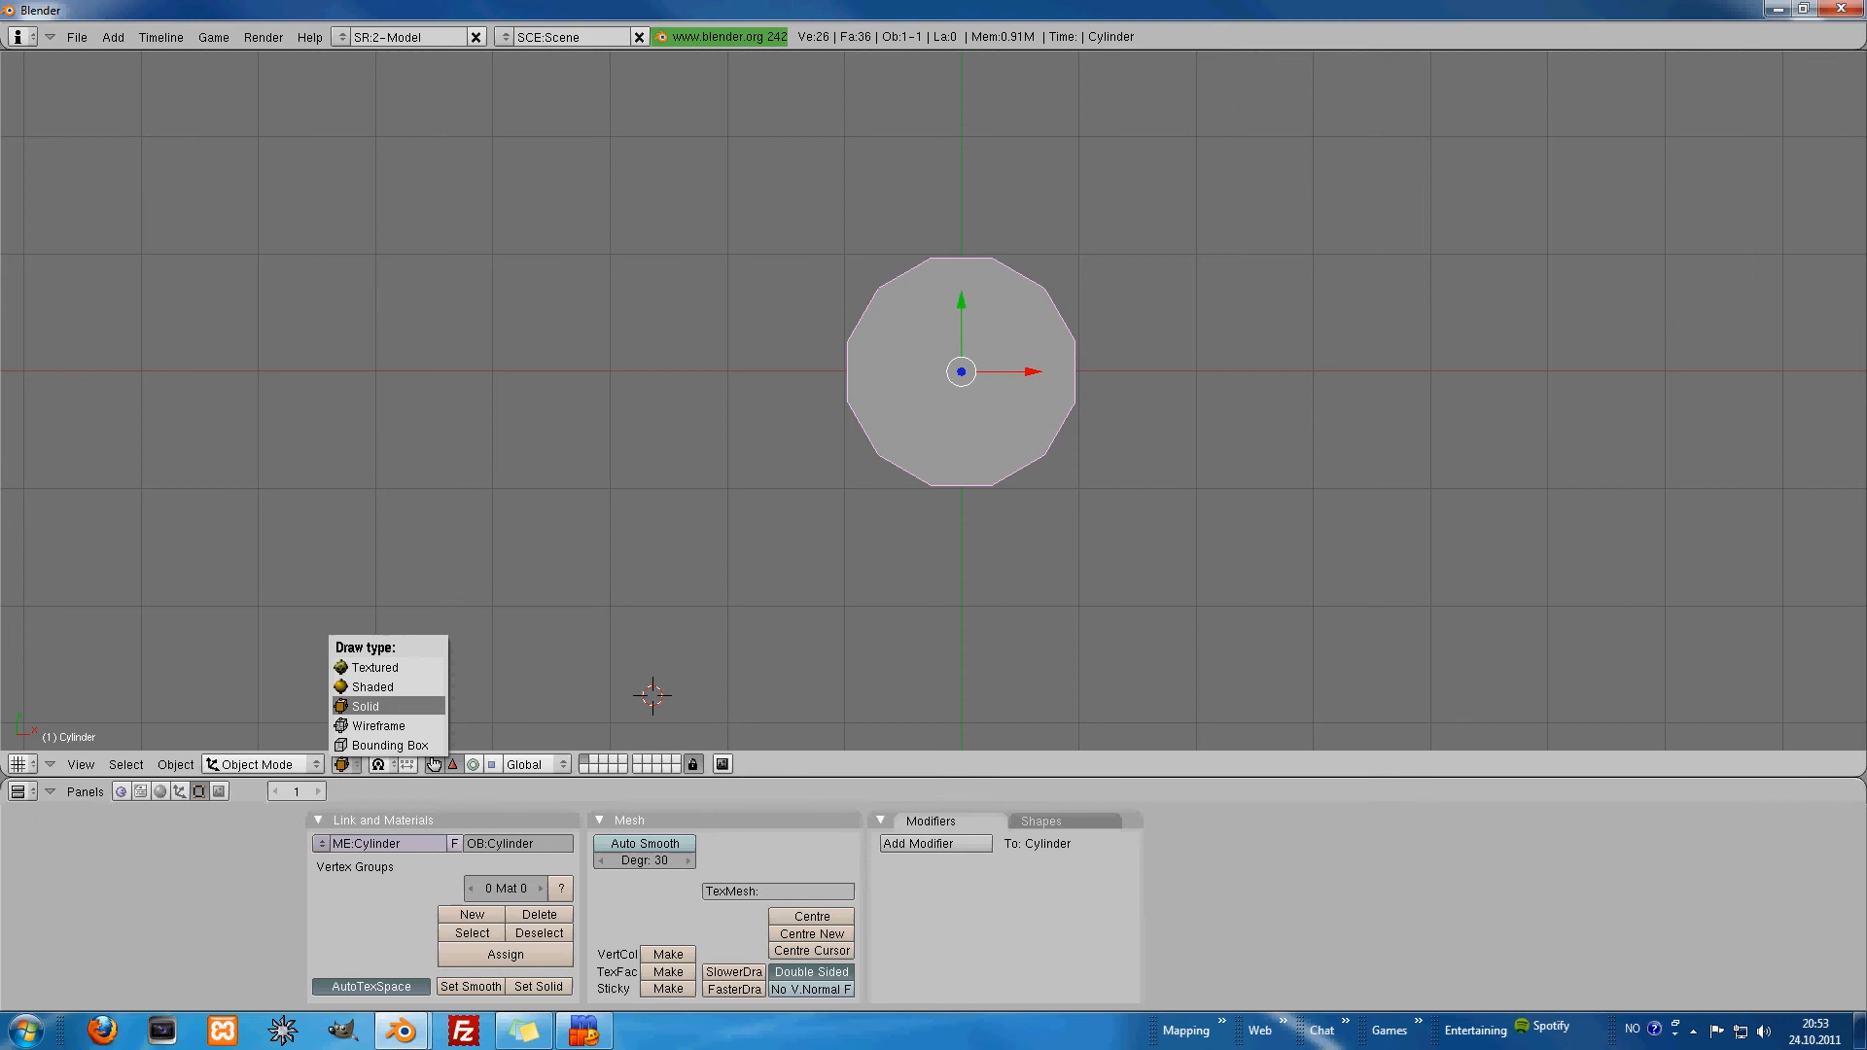
mouse_move(389, 744)
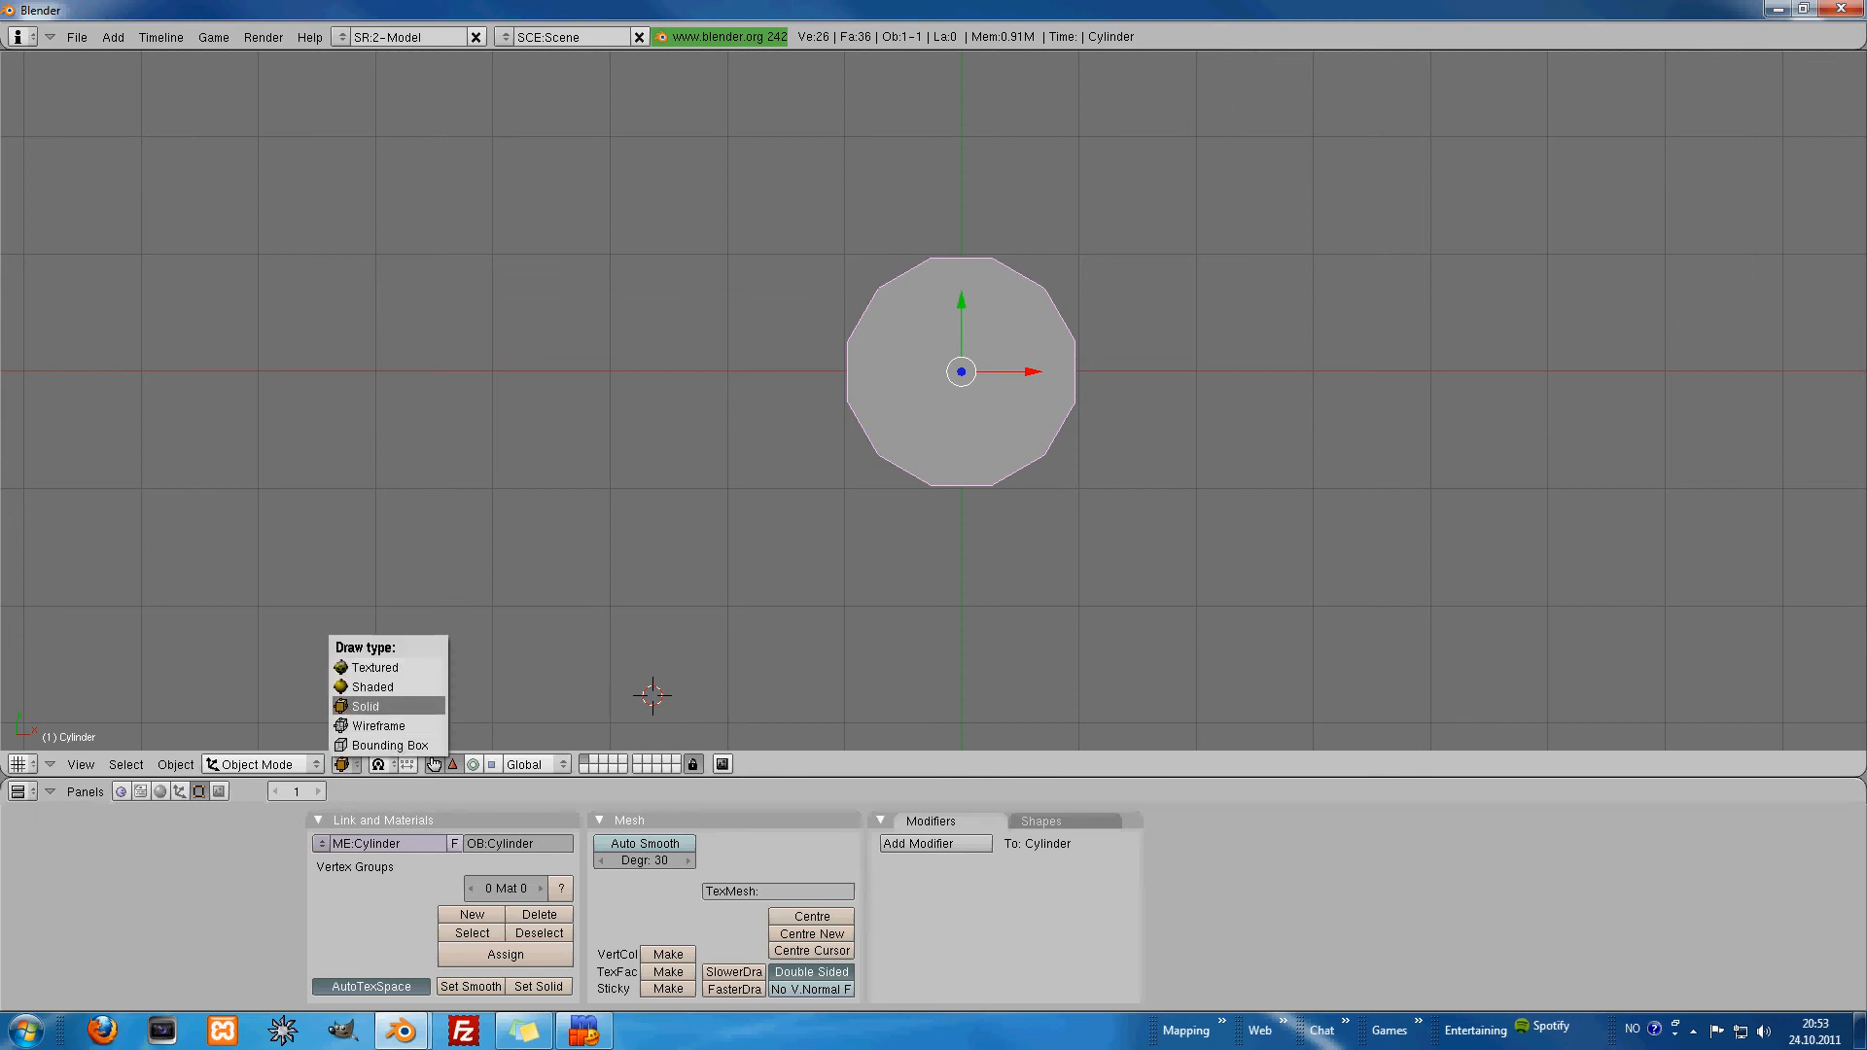
mouse_move(375, 667)
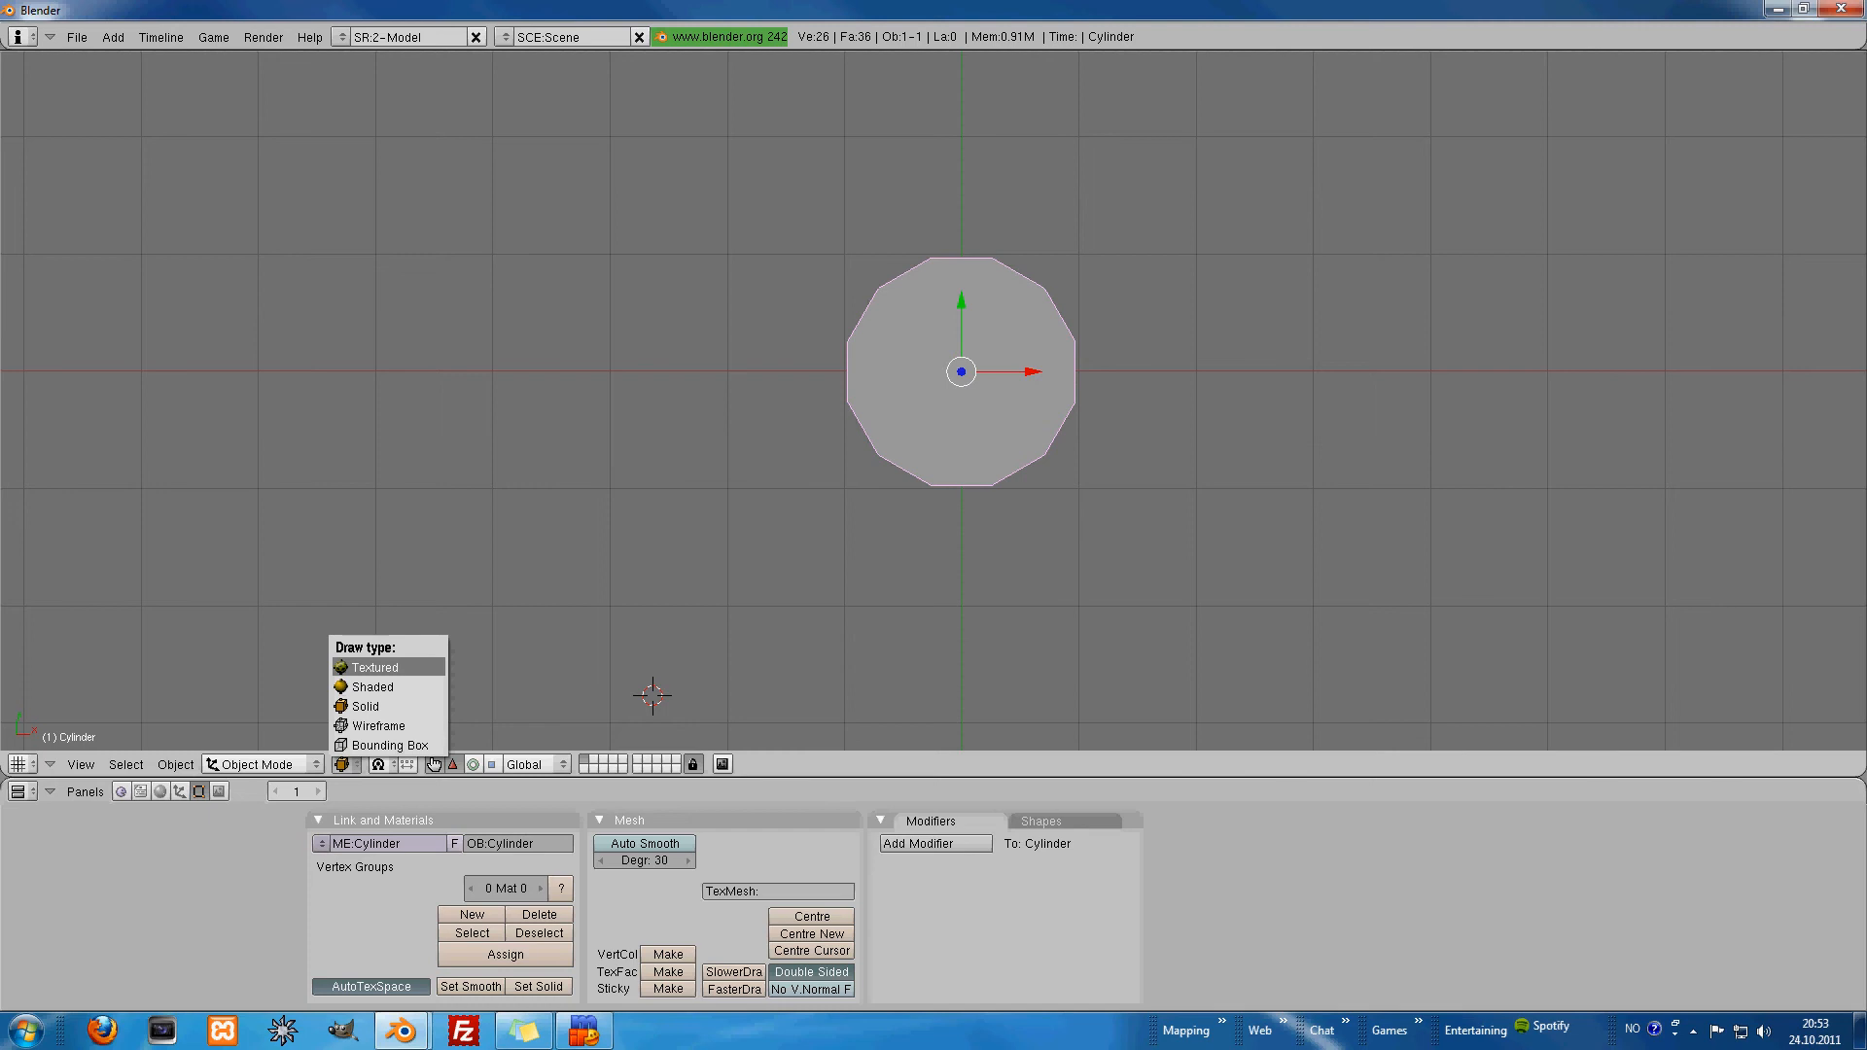
Step: Switch the viewport to textured display and open the Mode dropdown
left_click(374, 667)
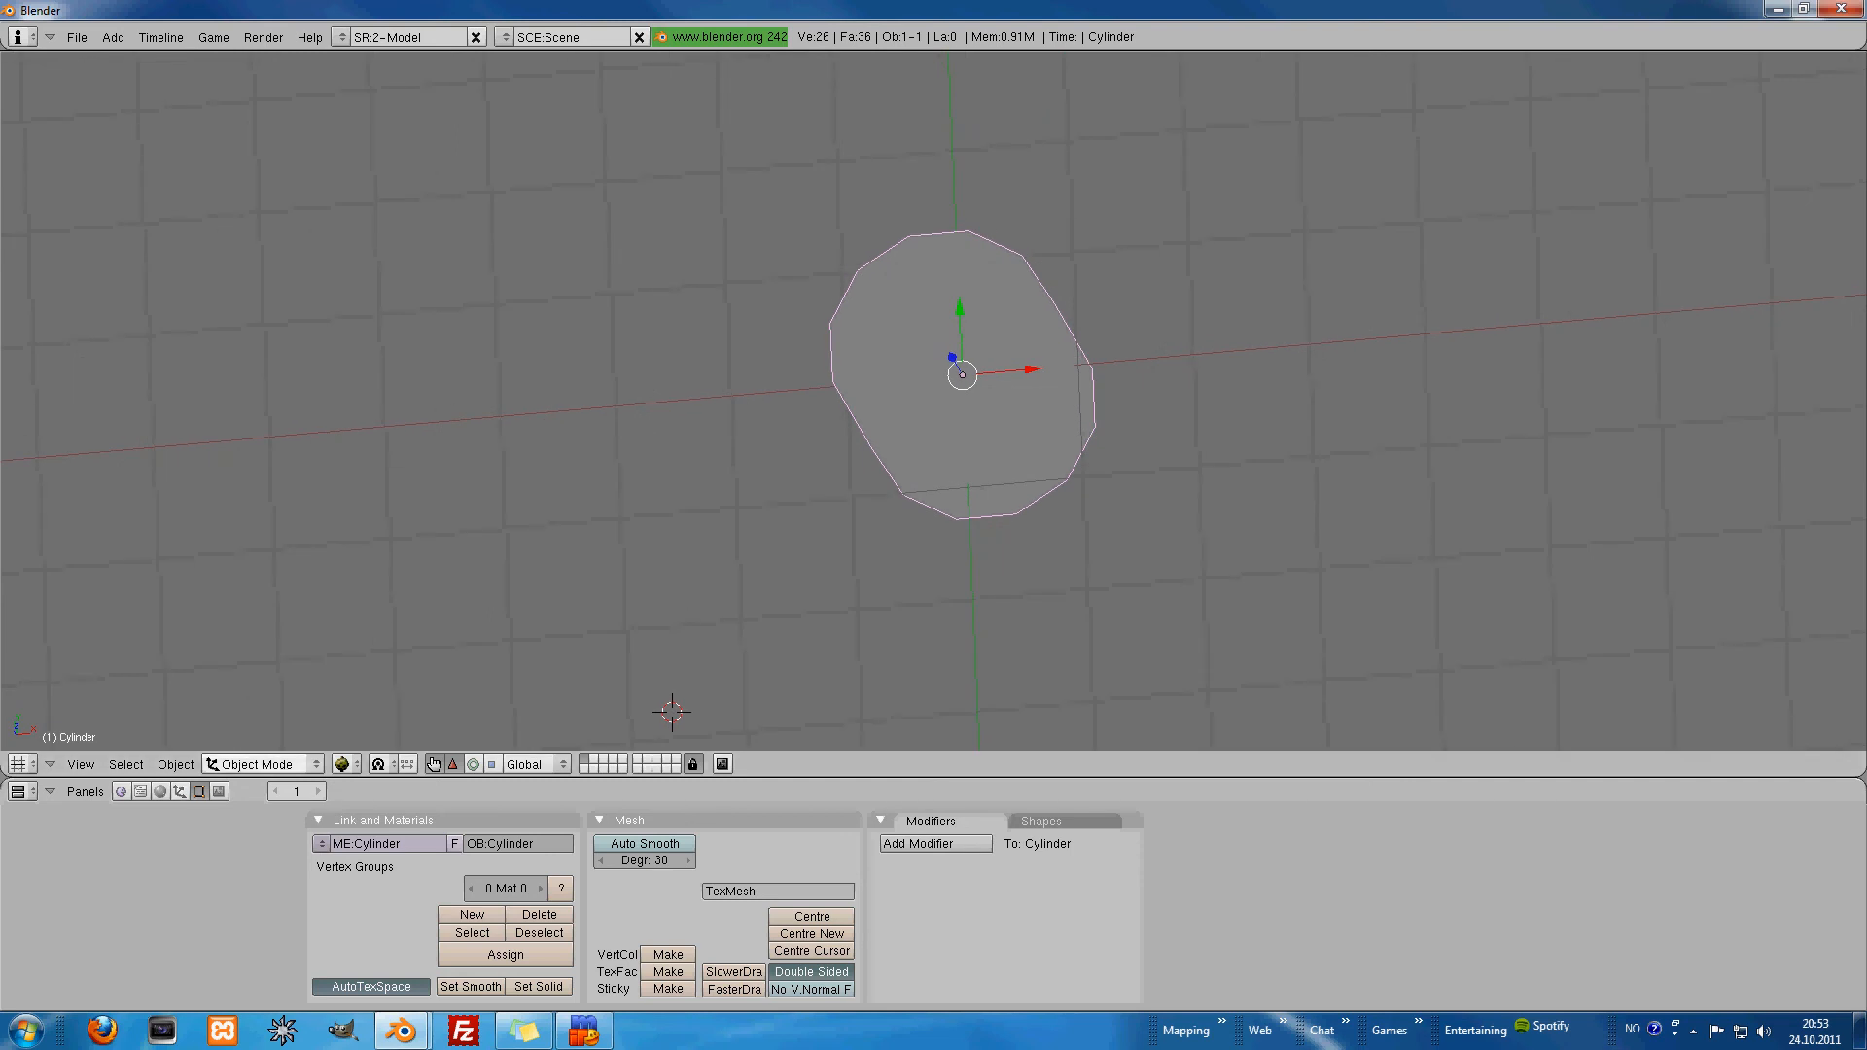
left_click(260, 763)
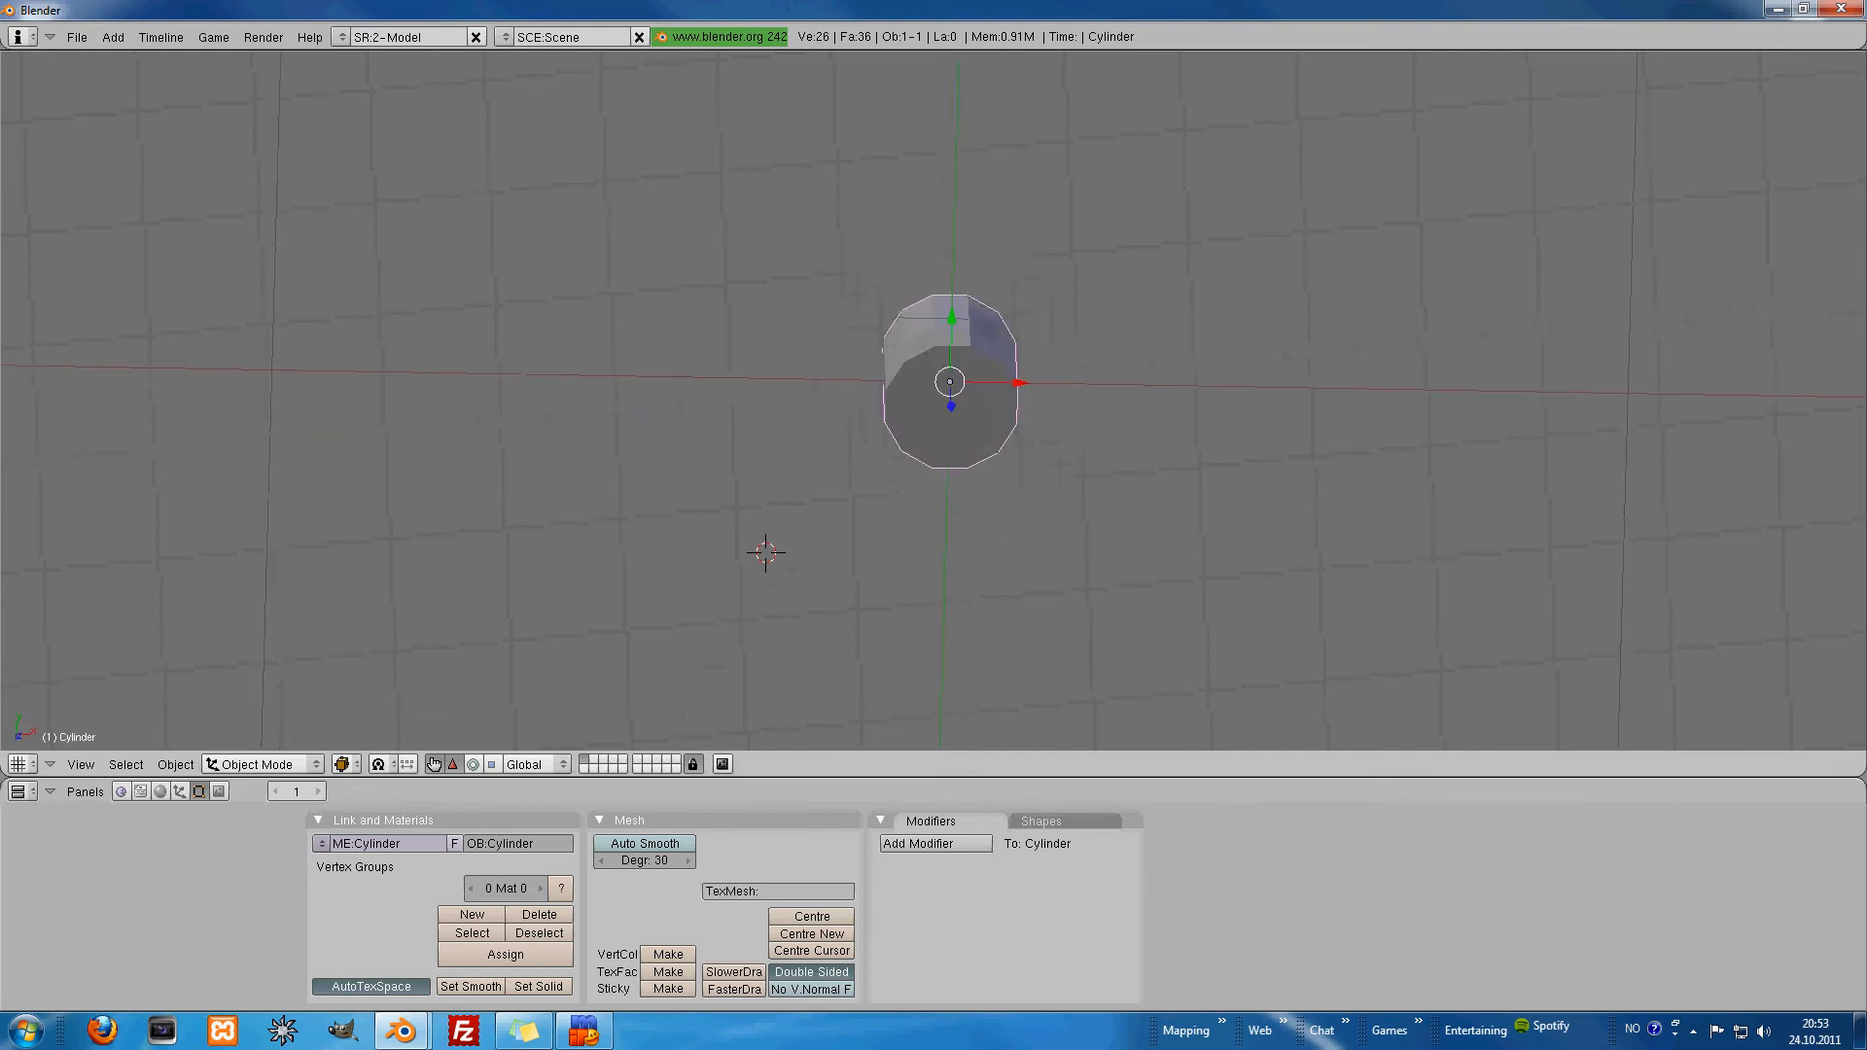
left_click(259, 763)
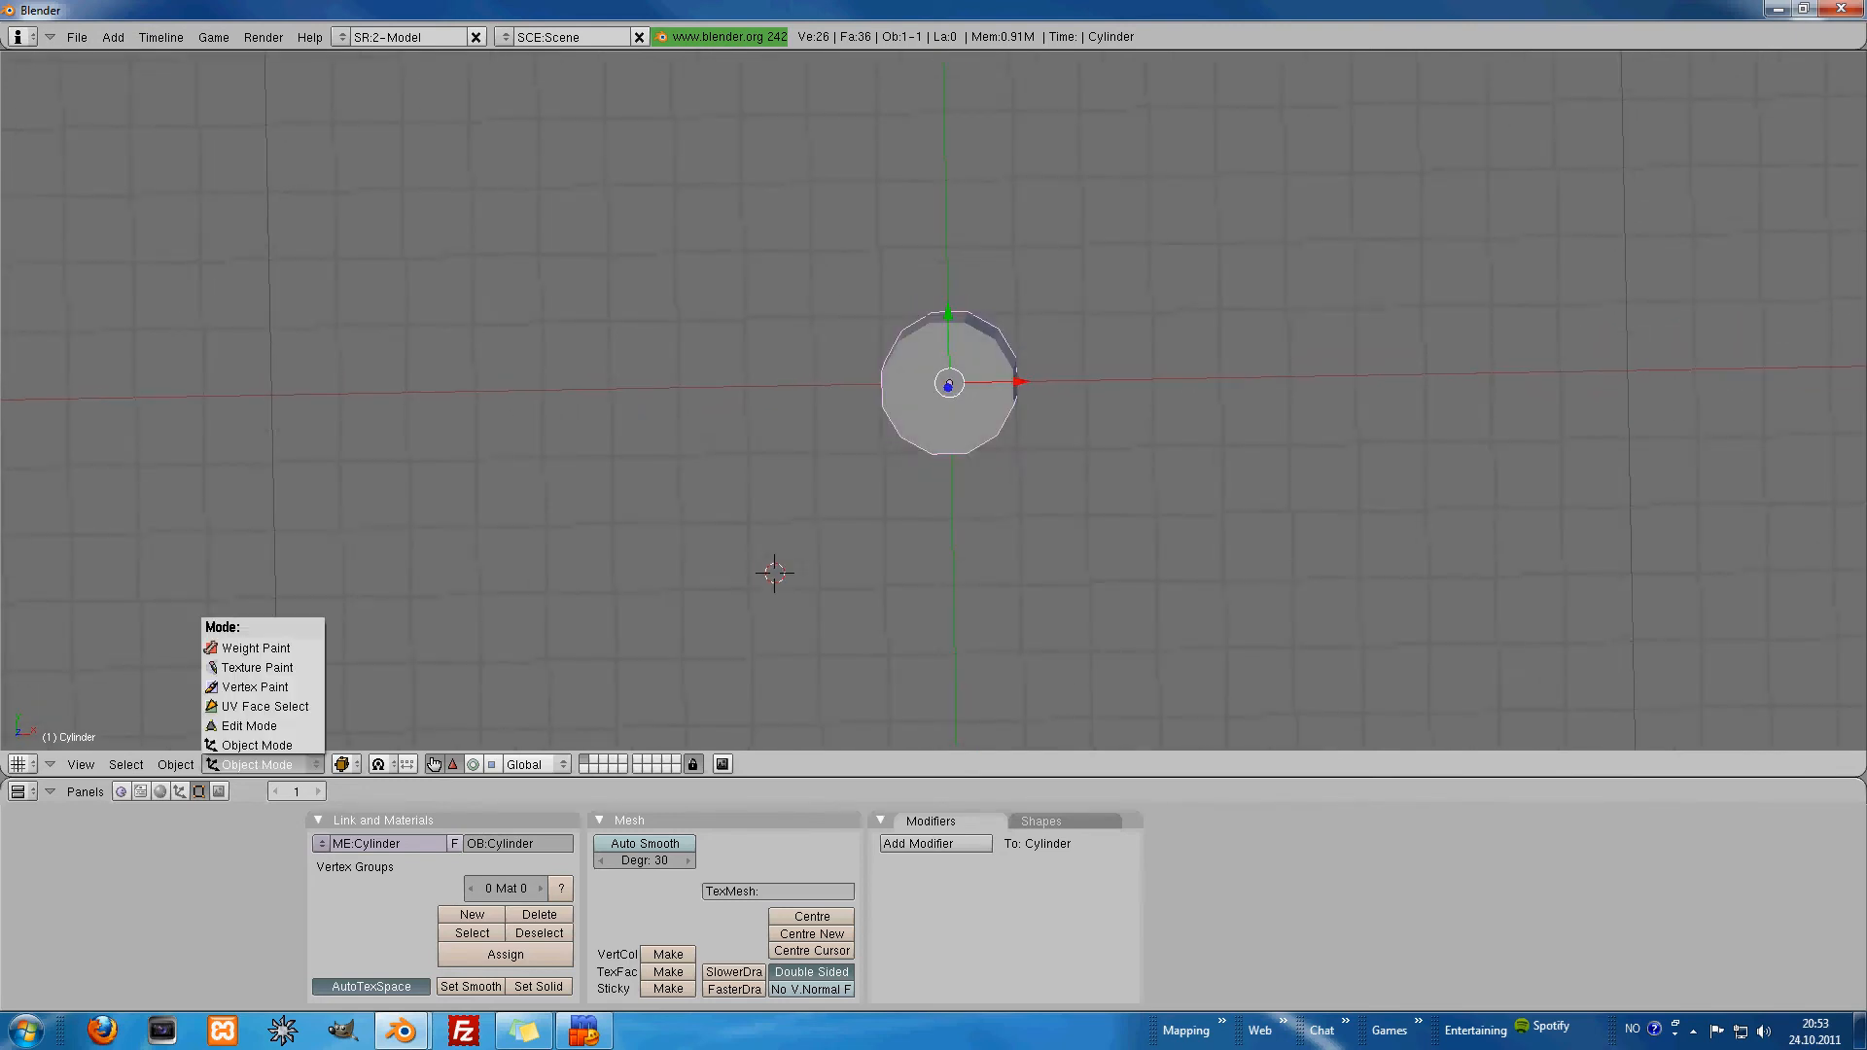
Step: Enter Edit Mode and test-drag the vertices with the manipulator's arrow
left_click(249, 725)
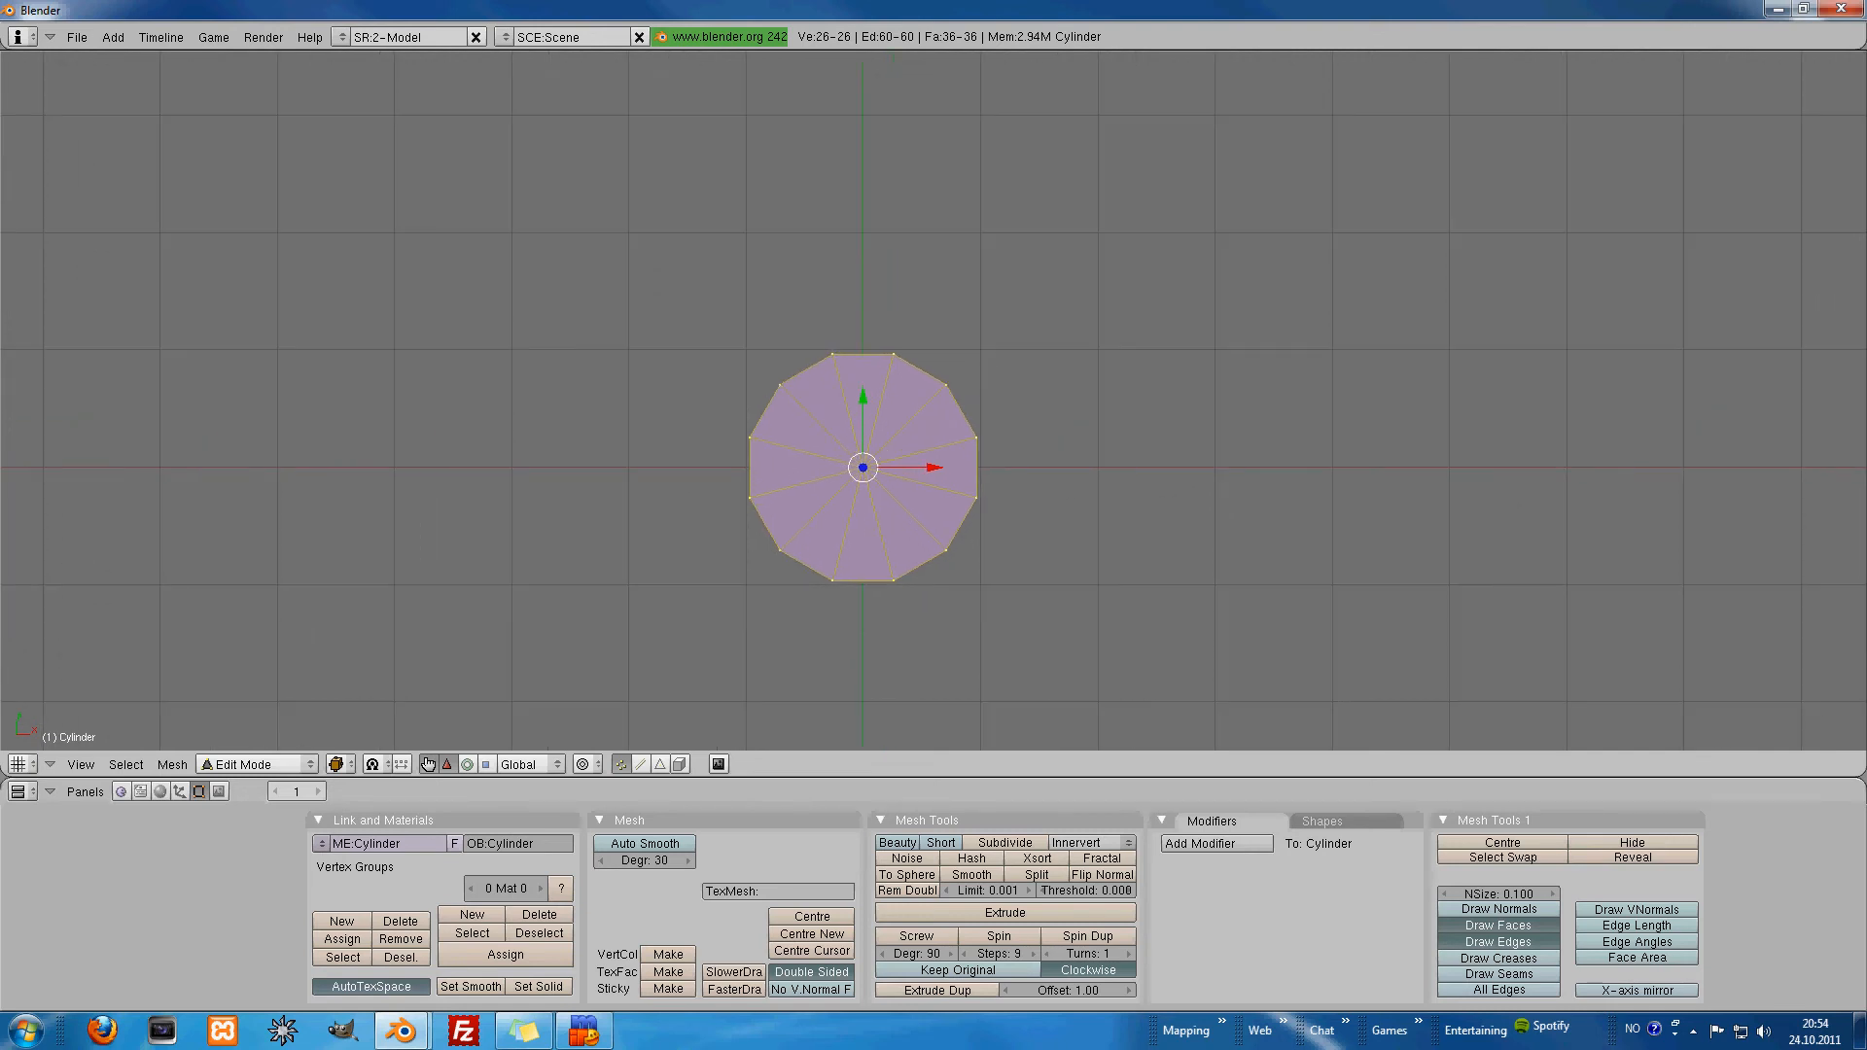
left_click_drag(861, 467, 1024, 478)
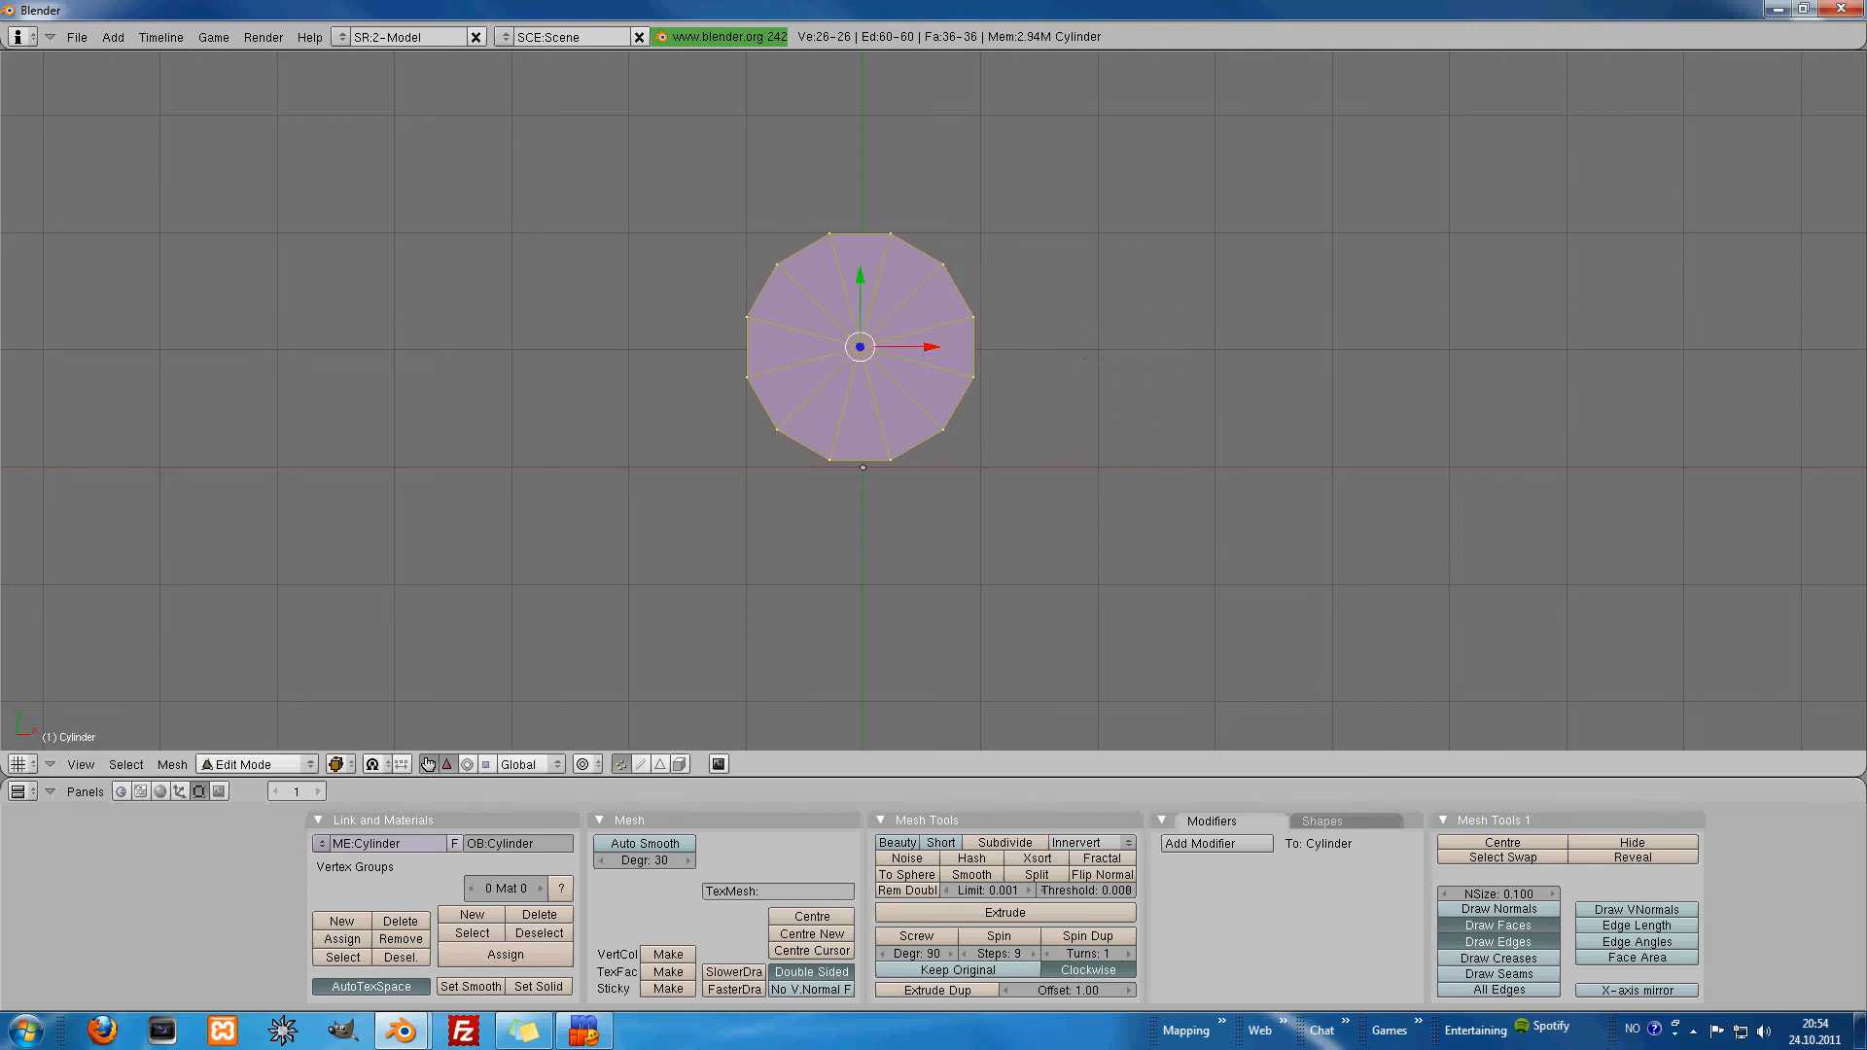
left_click_drag(860, 346, 859, 468)
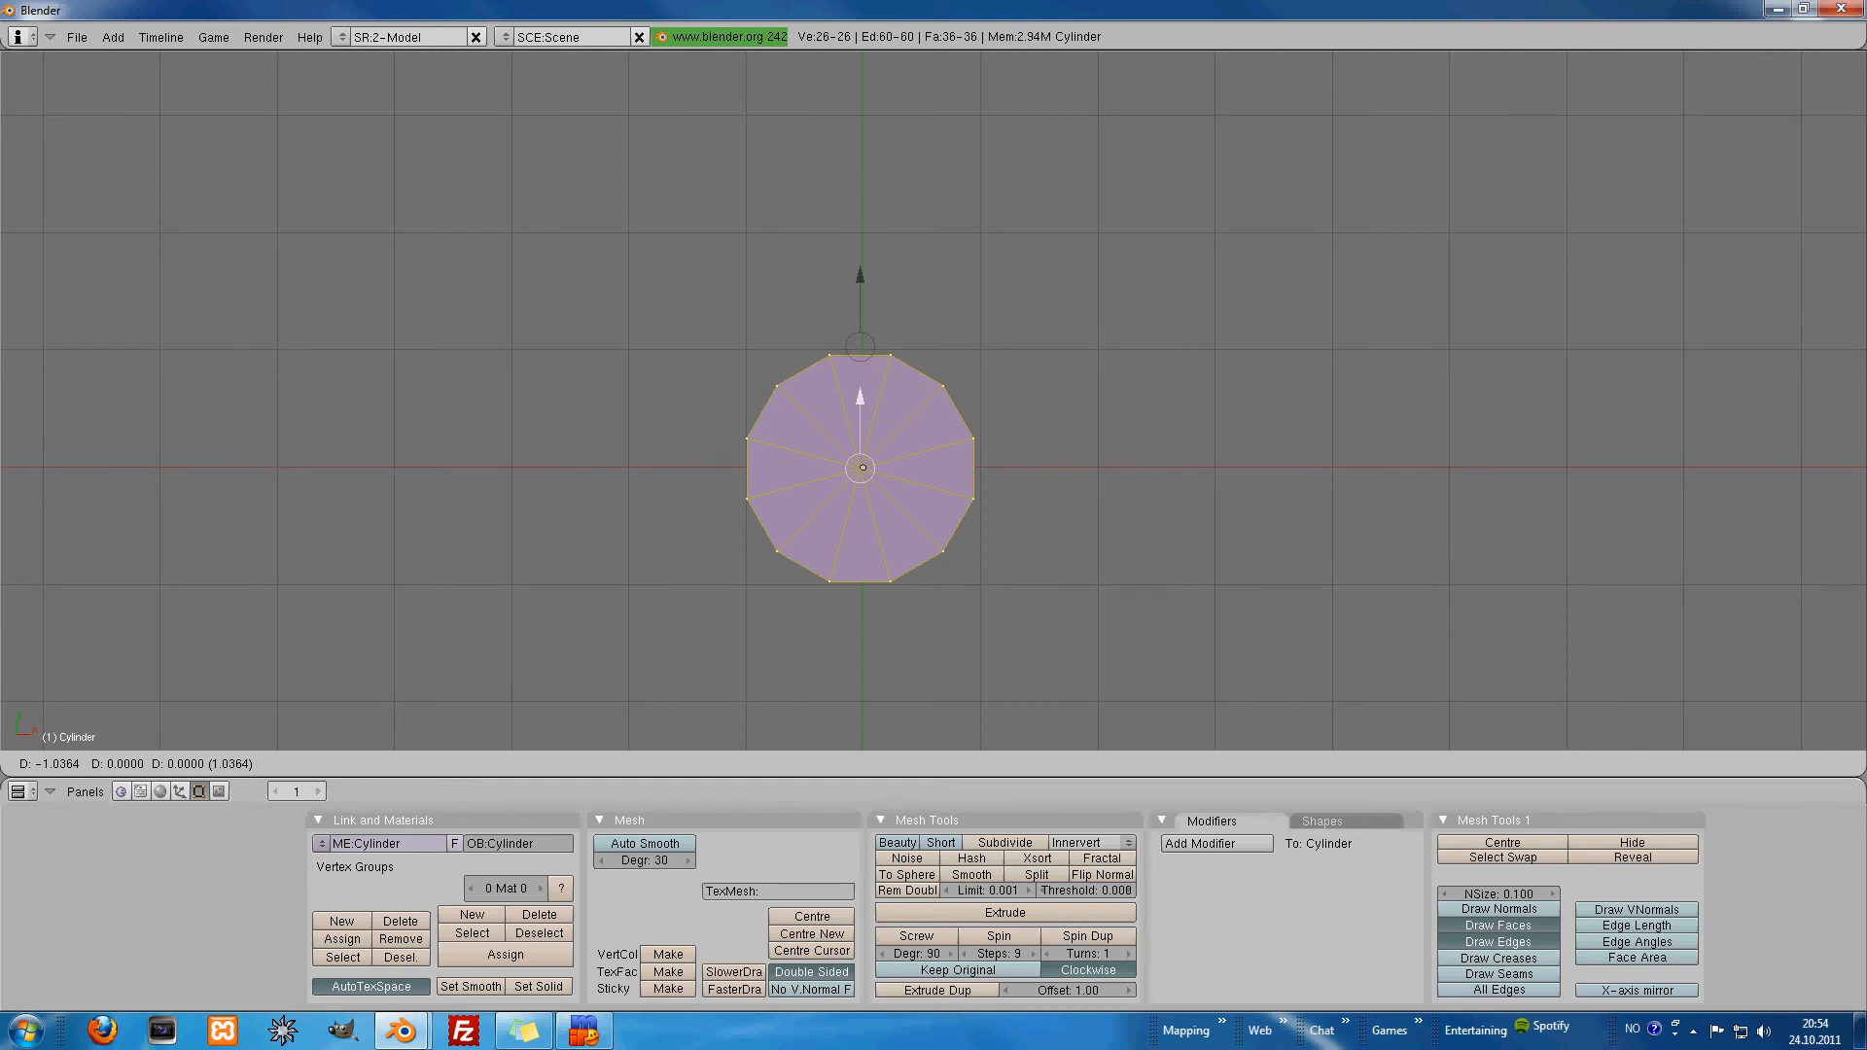
left_click_drag(859, 467, 998, 482)
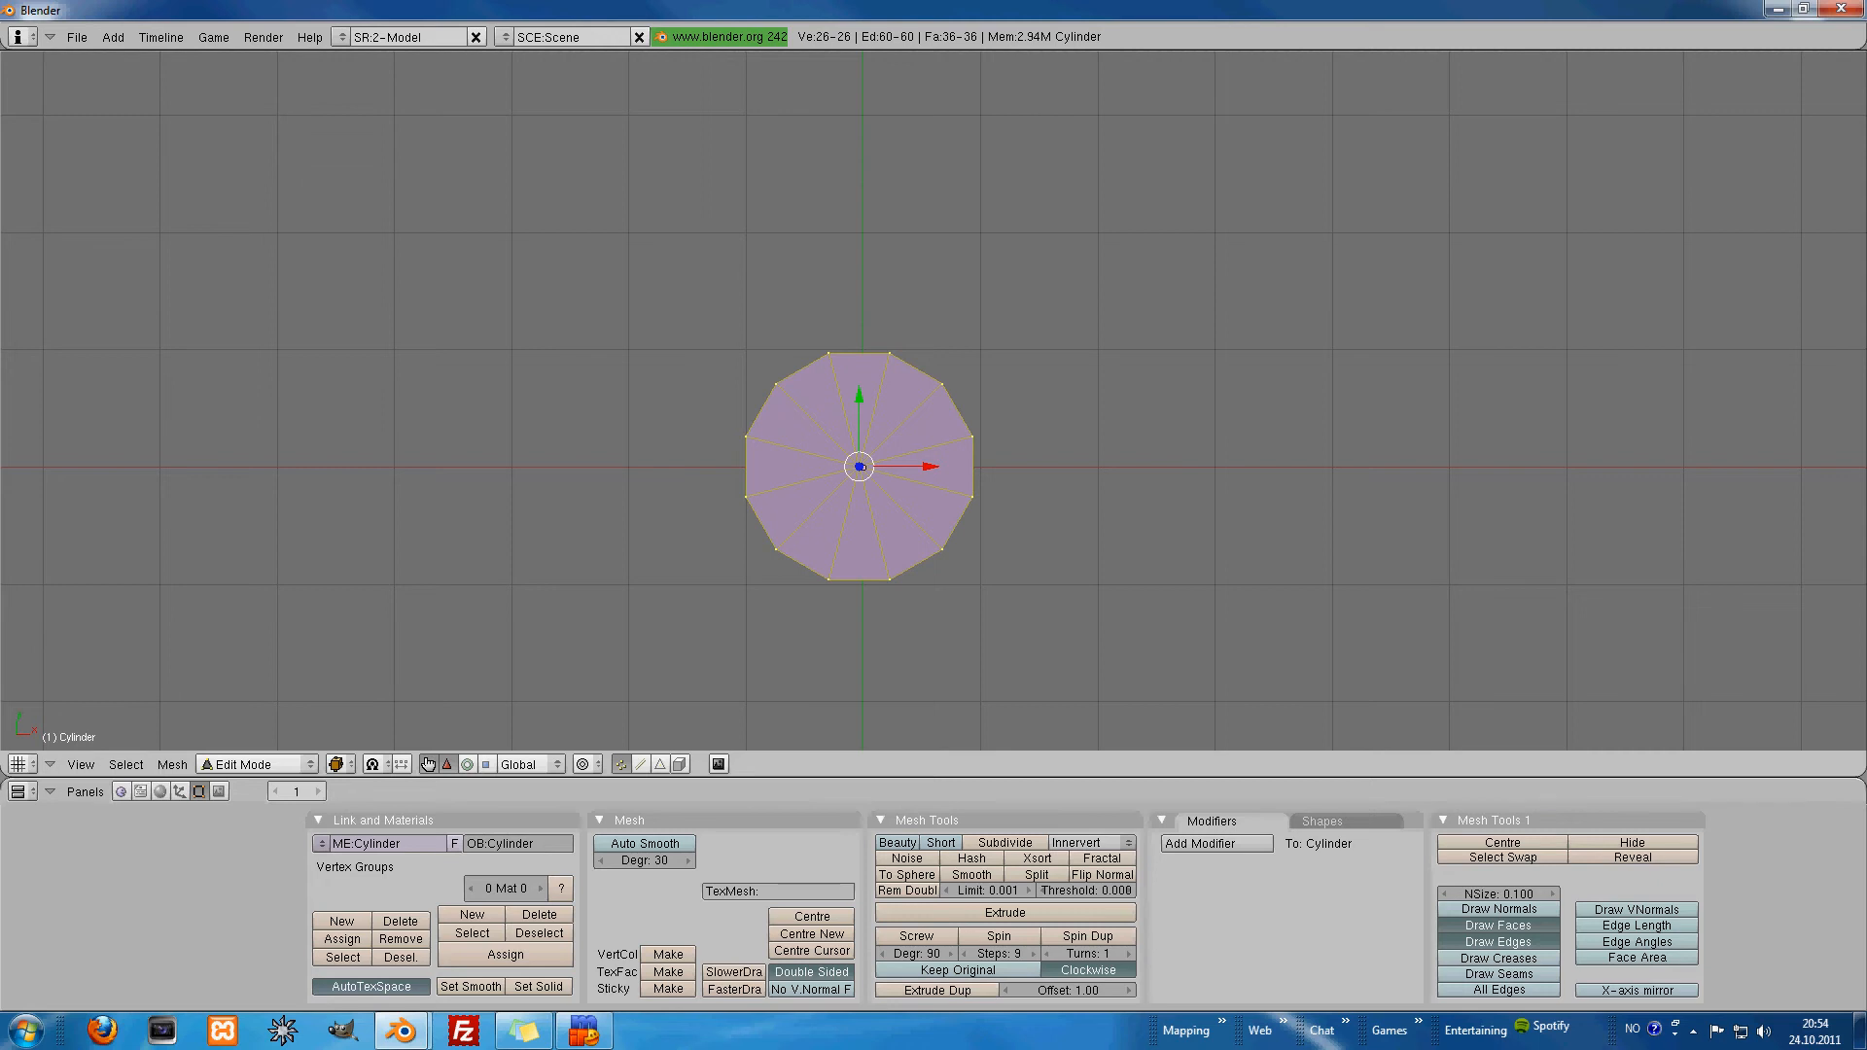
Step: Switch to the Front view of the cylinder mesh
key("s")
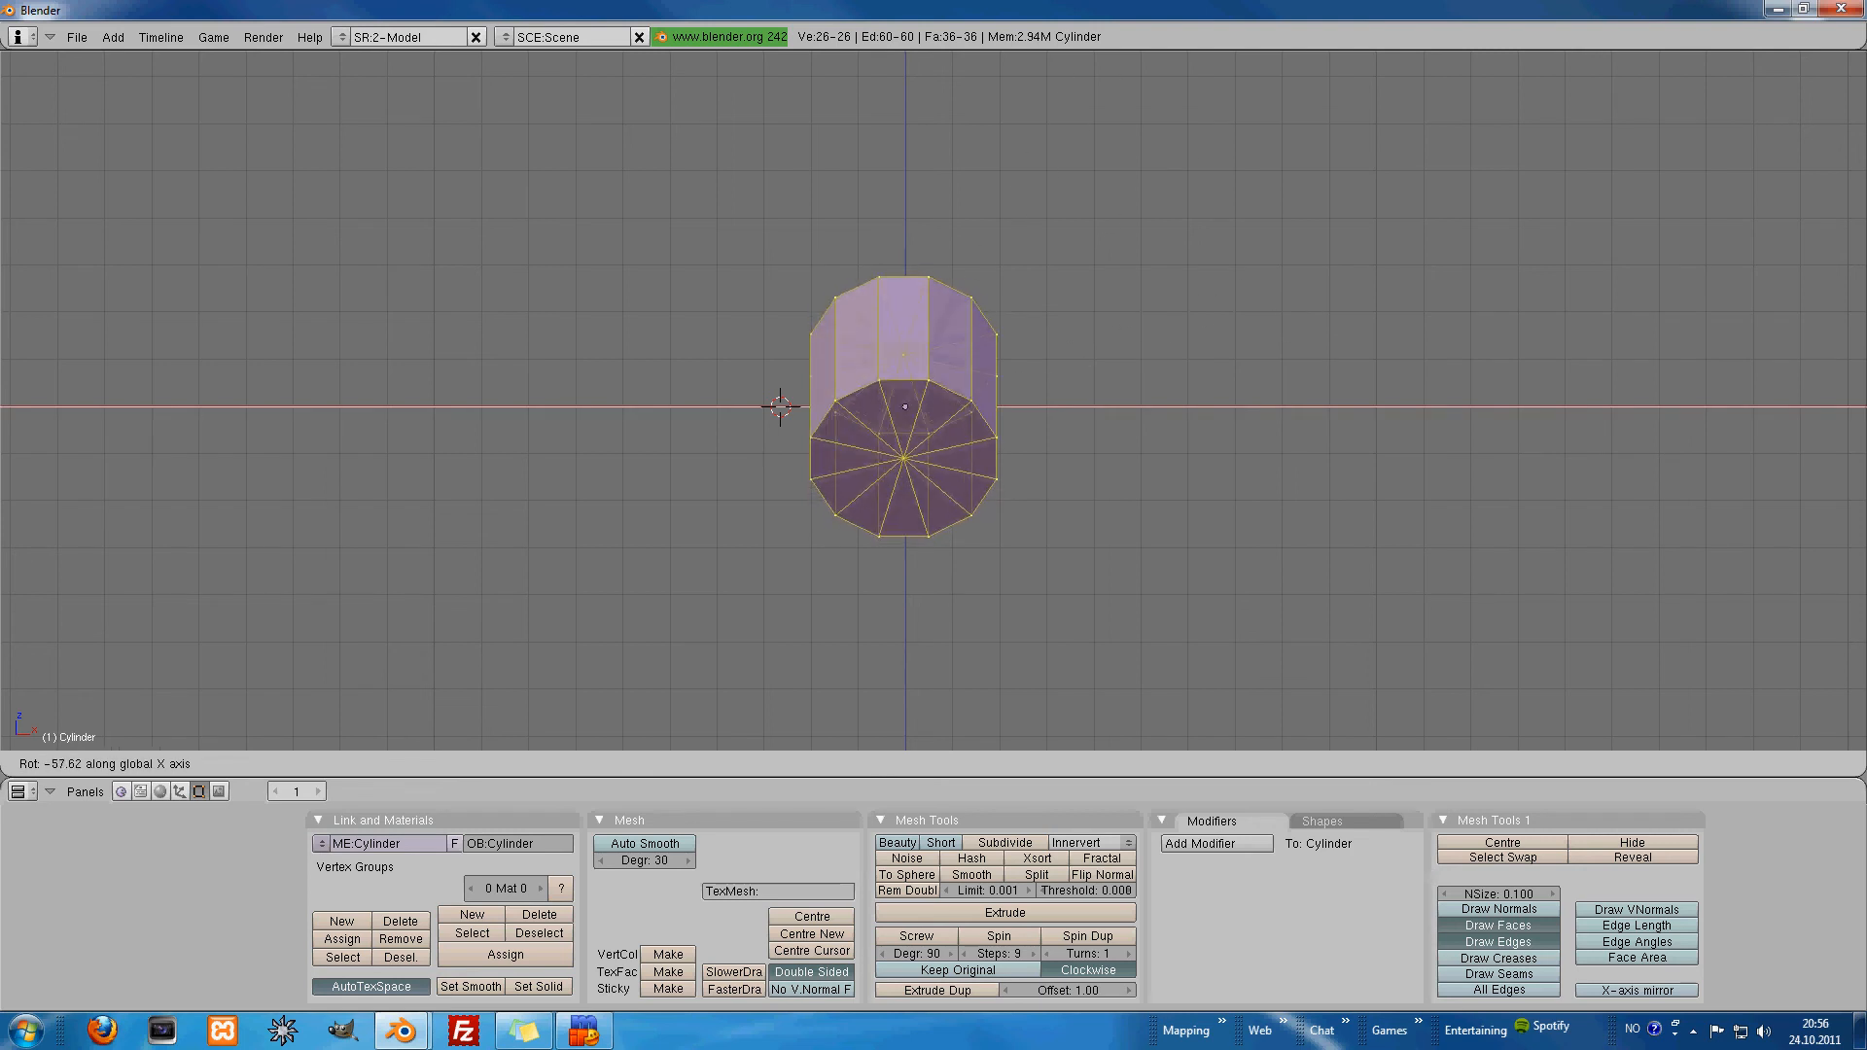
Step: Rotate the mesh about the global X axis and confirm
left_click_drag(906, 404, 1048, 417)
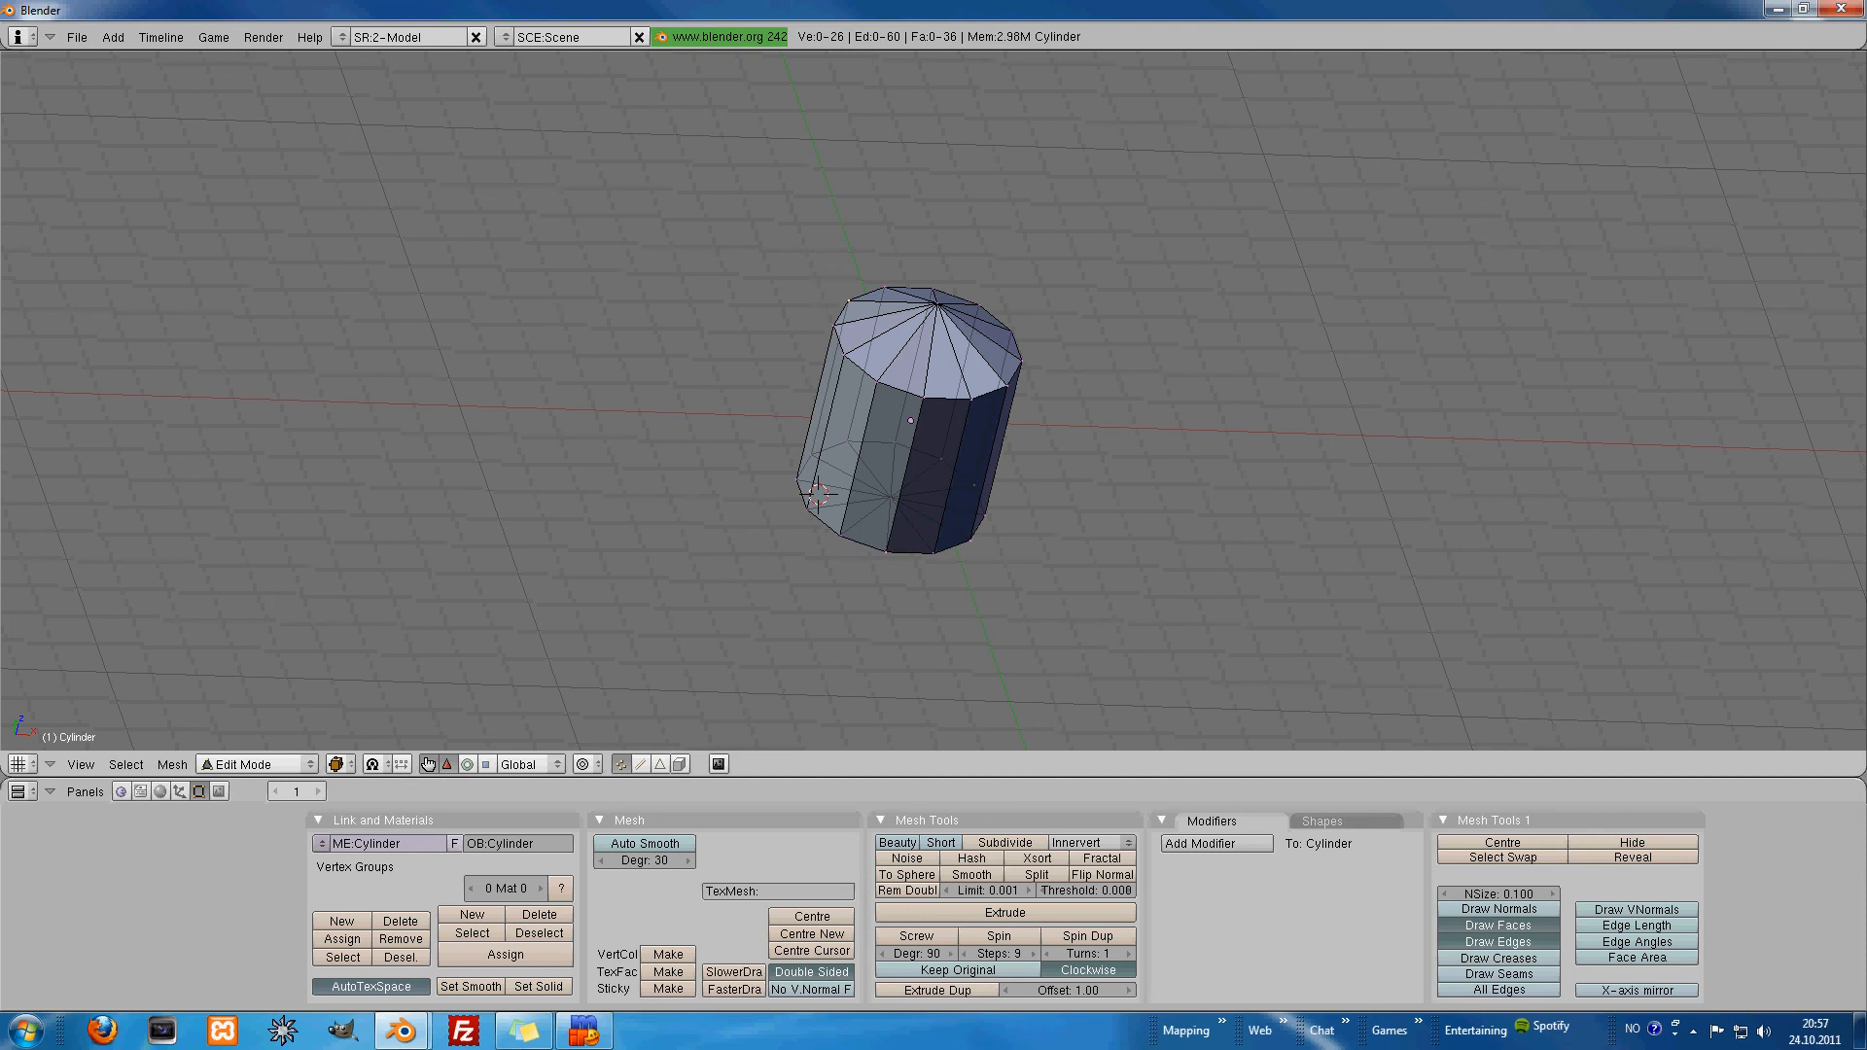
Step: Click in the viewport over the upright cylinder
left_click(935, 313)
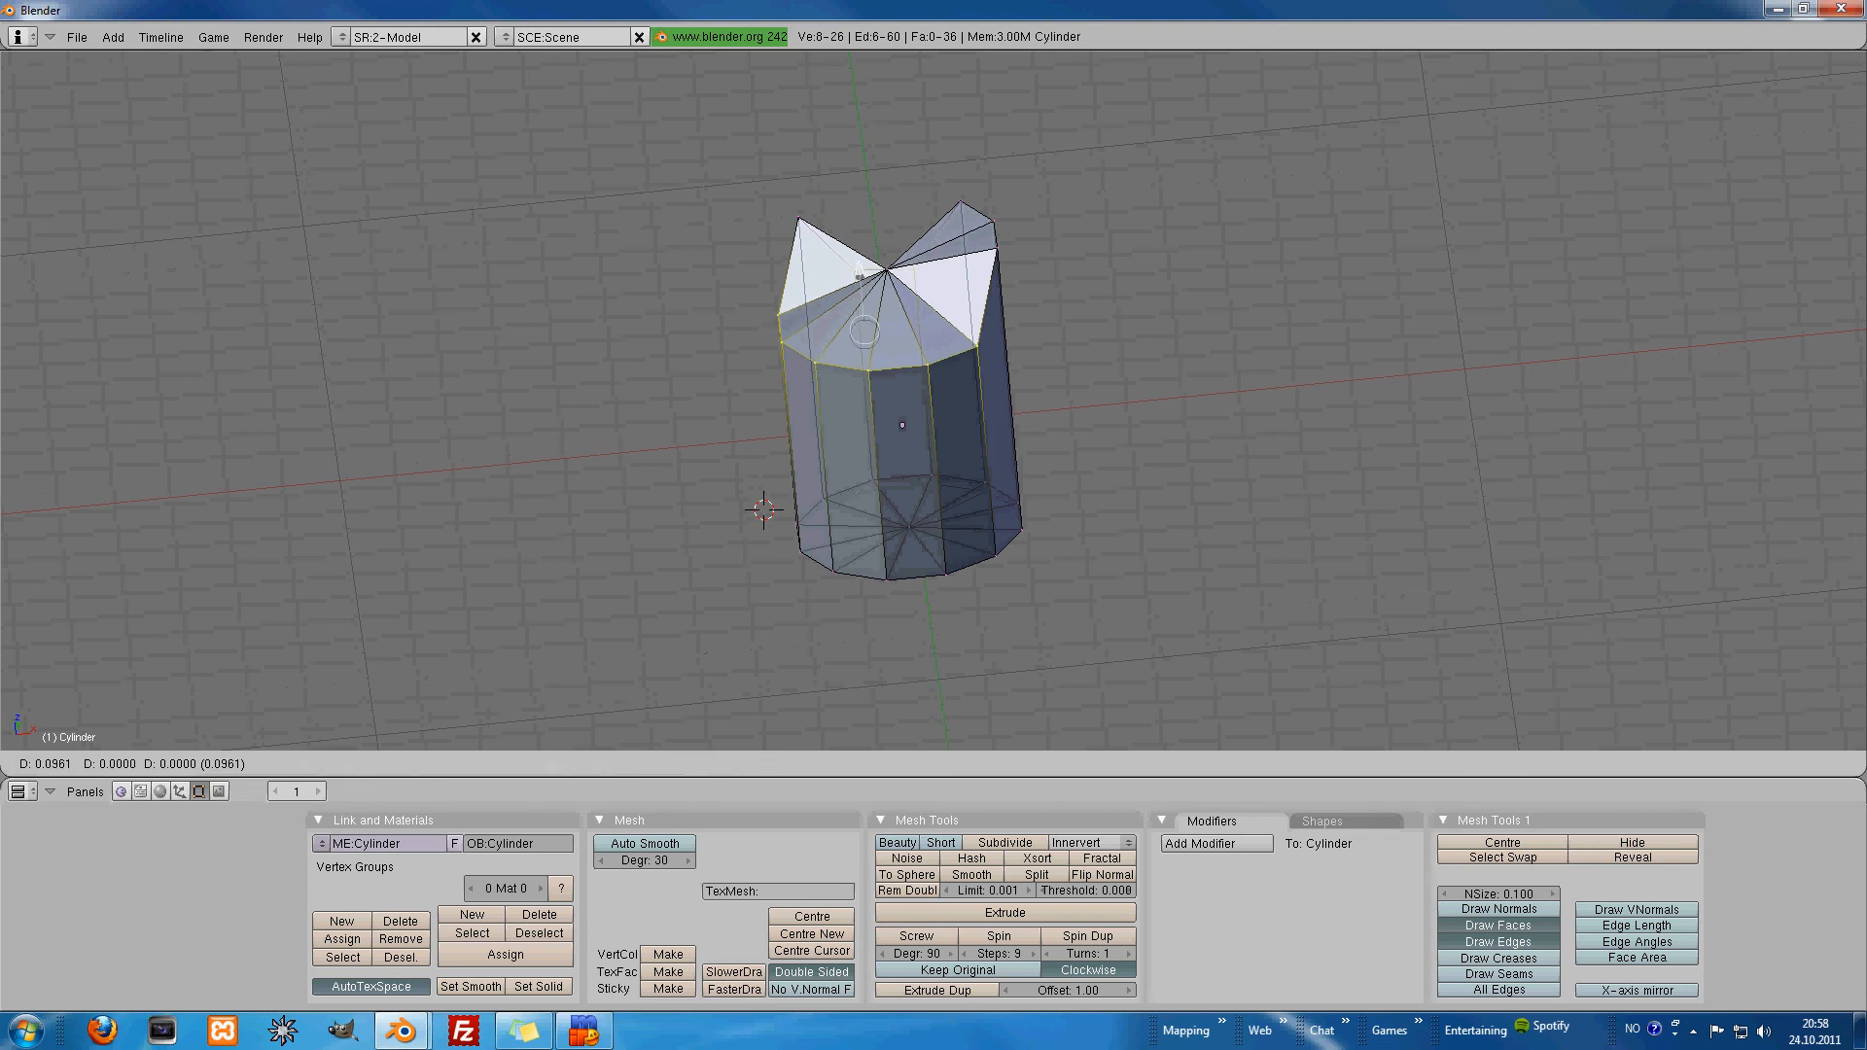
Step: Raise selected top-rim vertices along Z into pointed peaks on the cylinder
key("Tab")
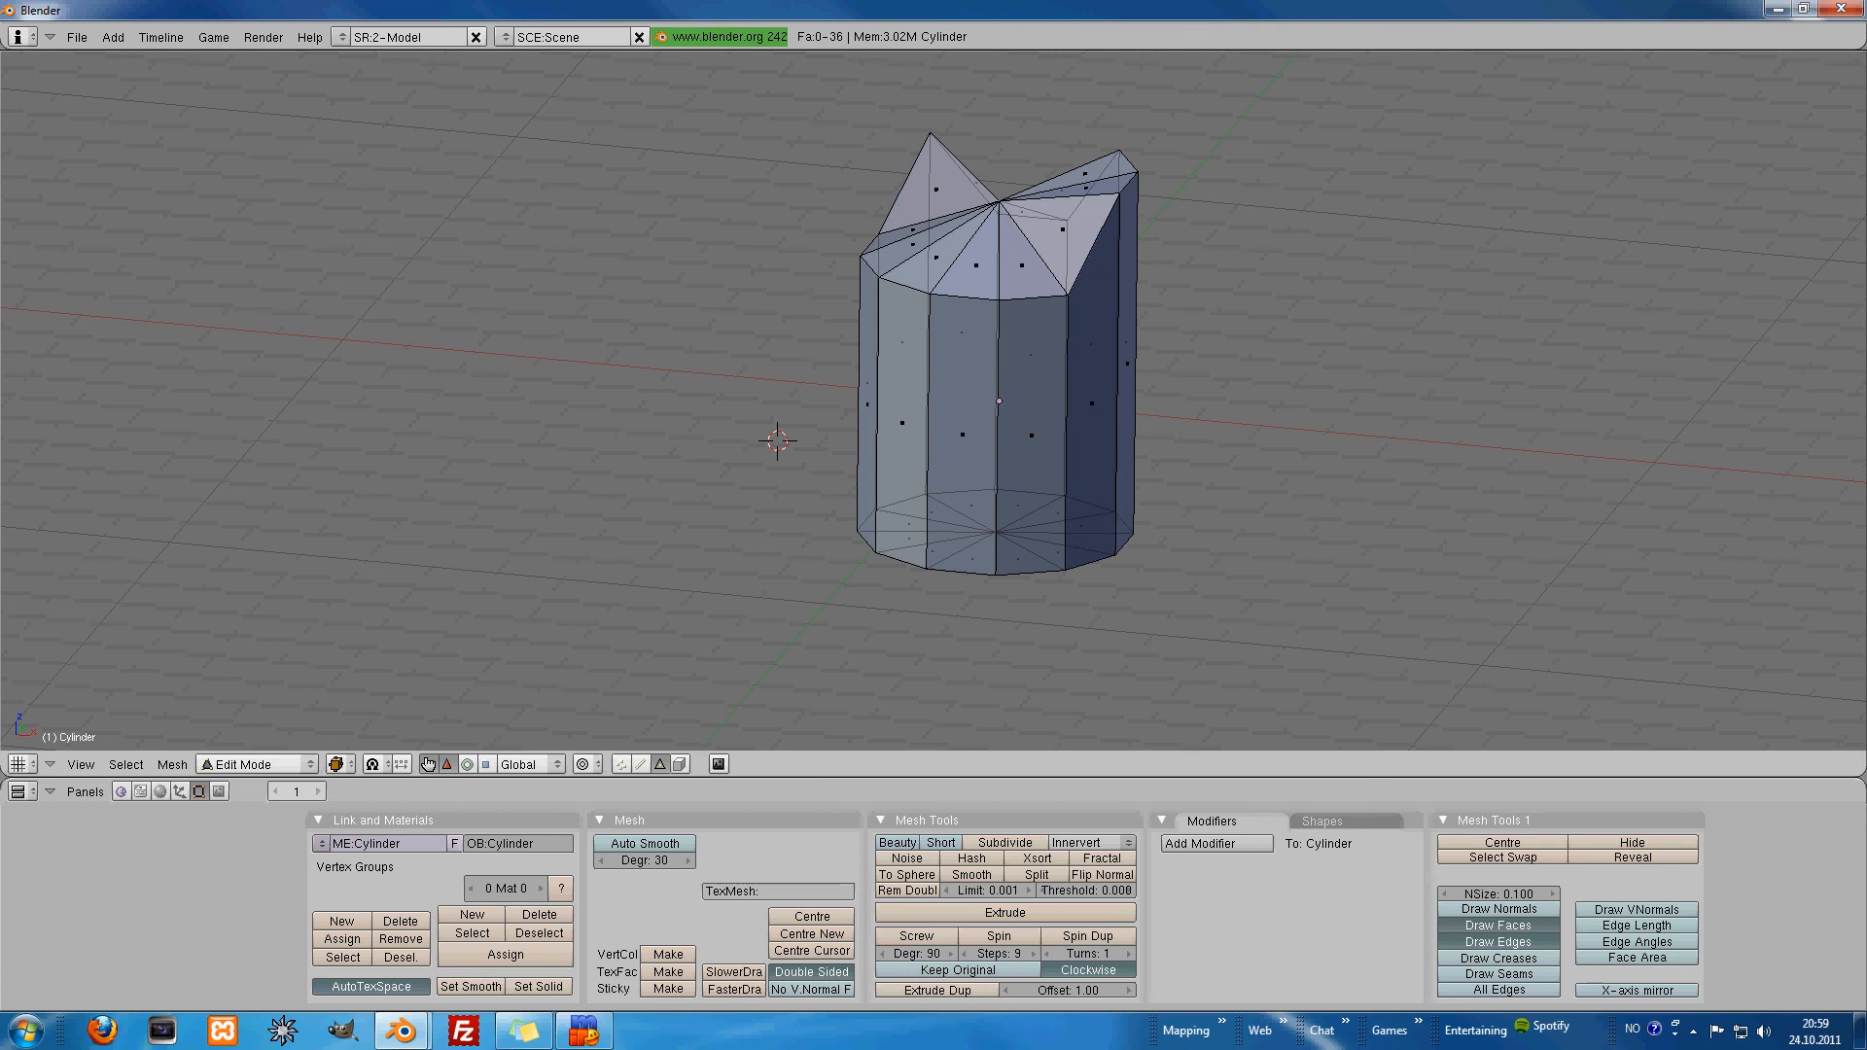
Step: Bring up the add-object menu listing mesh primitives while editing the crown-topped cylinder
right_click(774, 440)
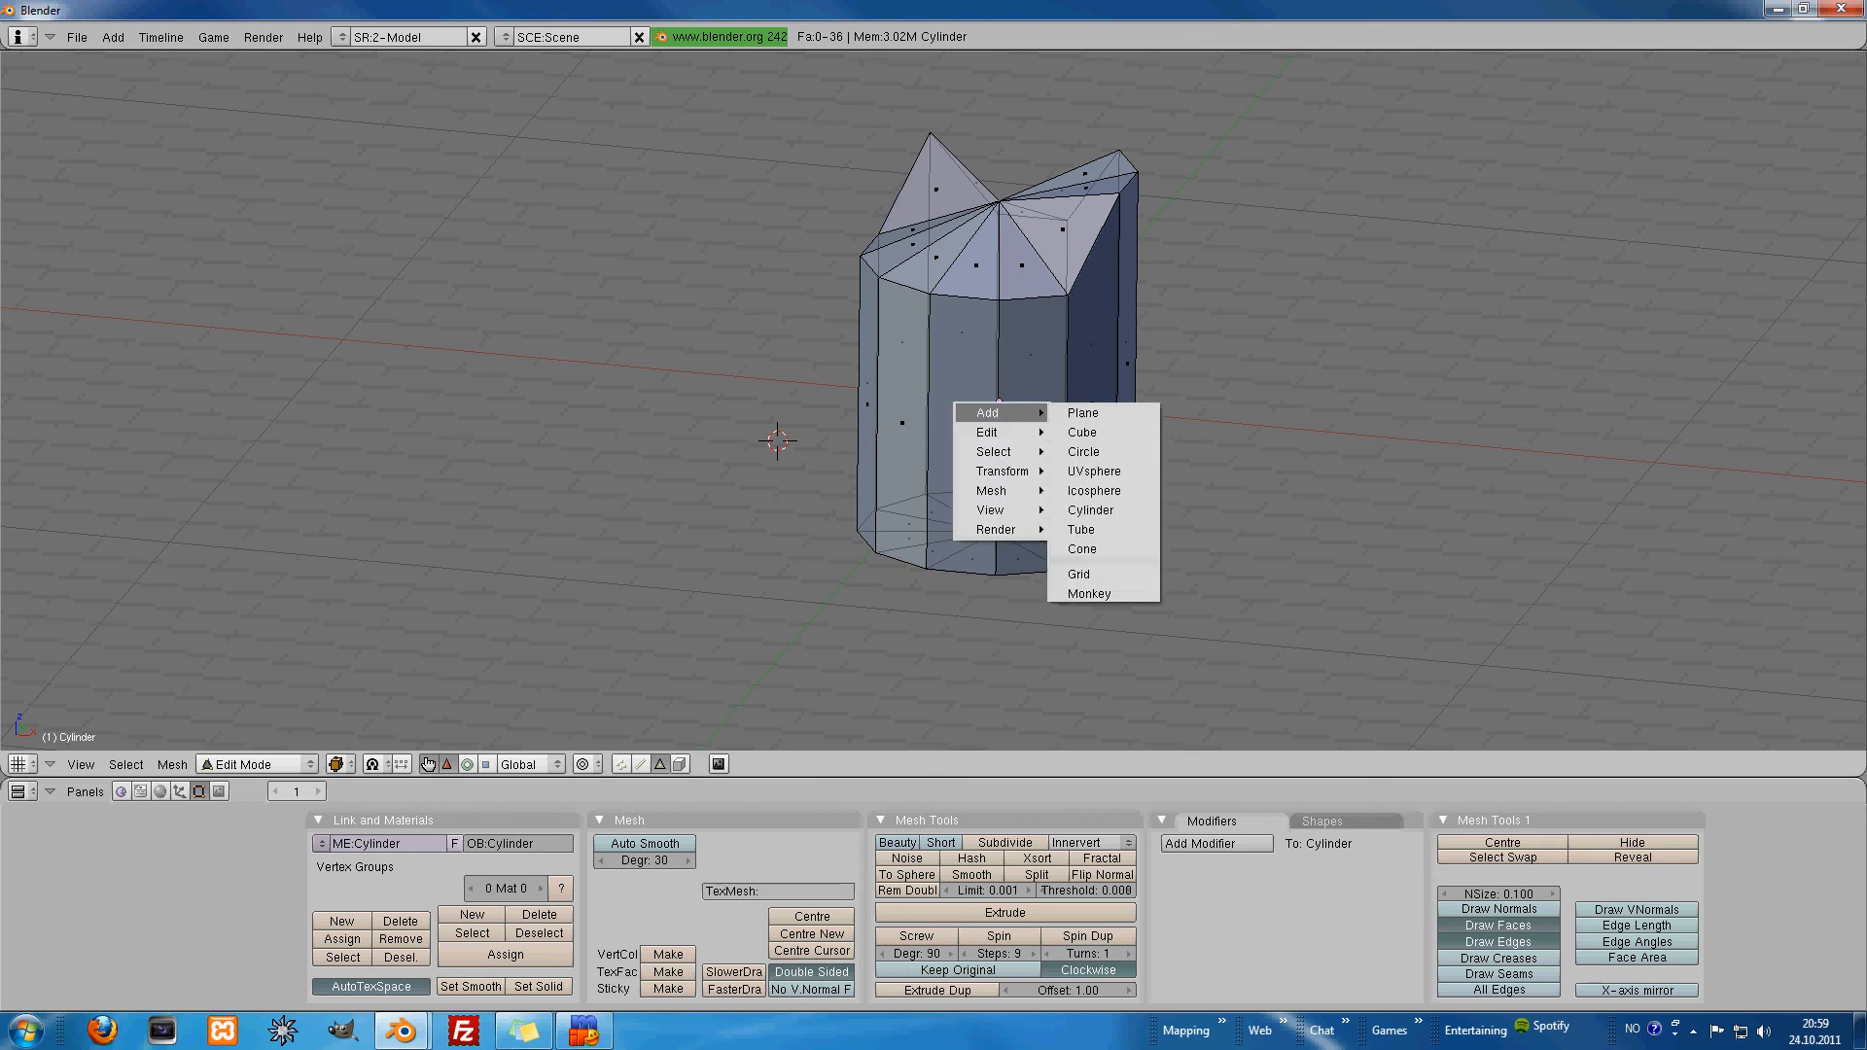